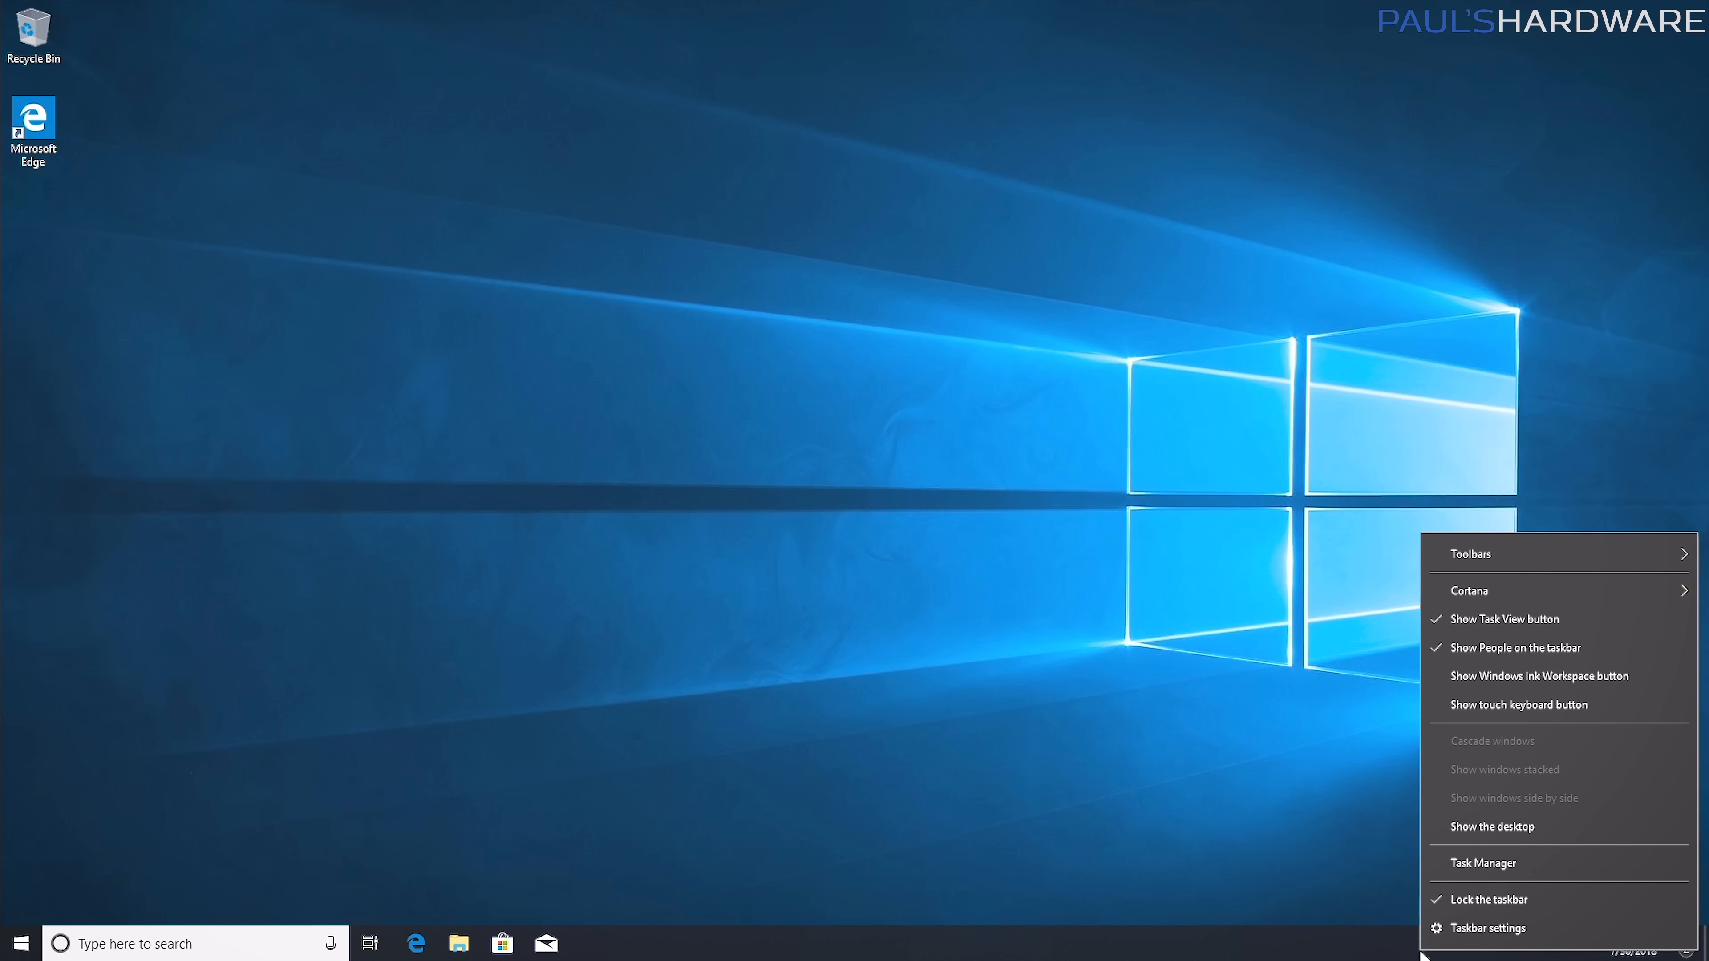
# Turn off the People button on the taskbar and search Windows for theme settings.
pyautogui.click(1514, 647)
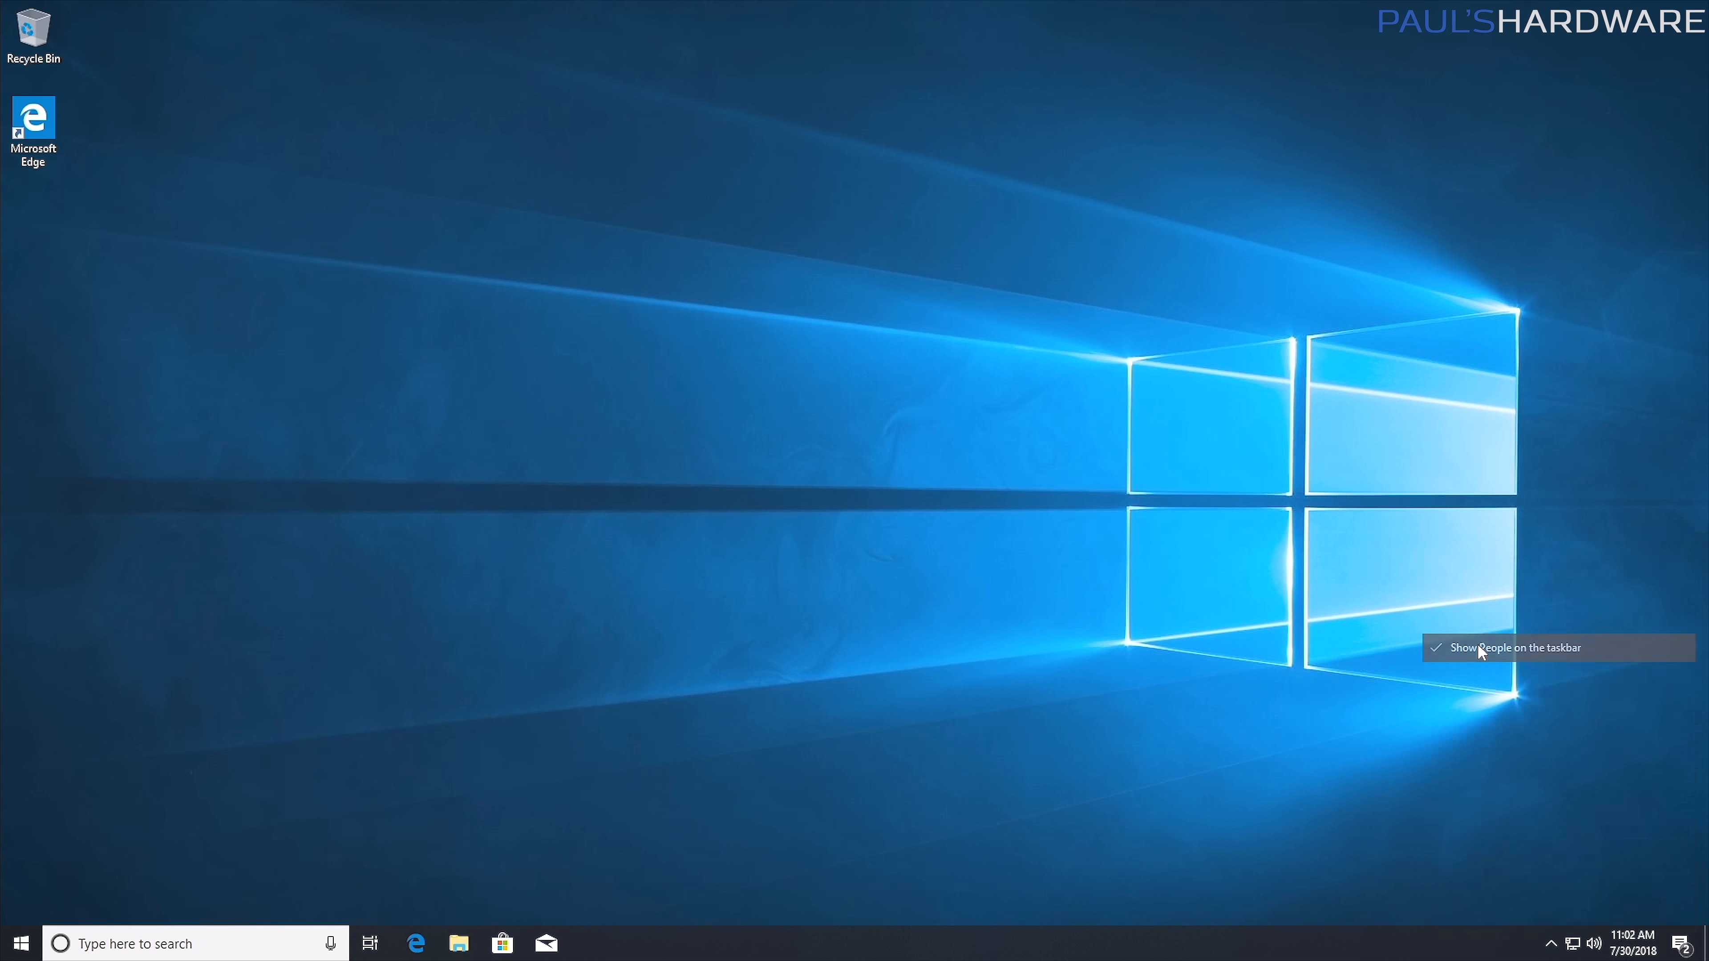
pyautogui.click(20, 943)
pyautogui.write('theme')
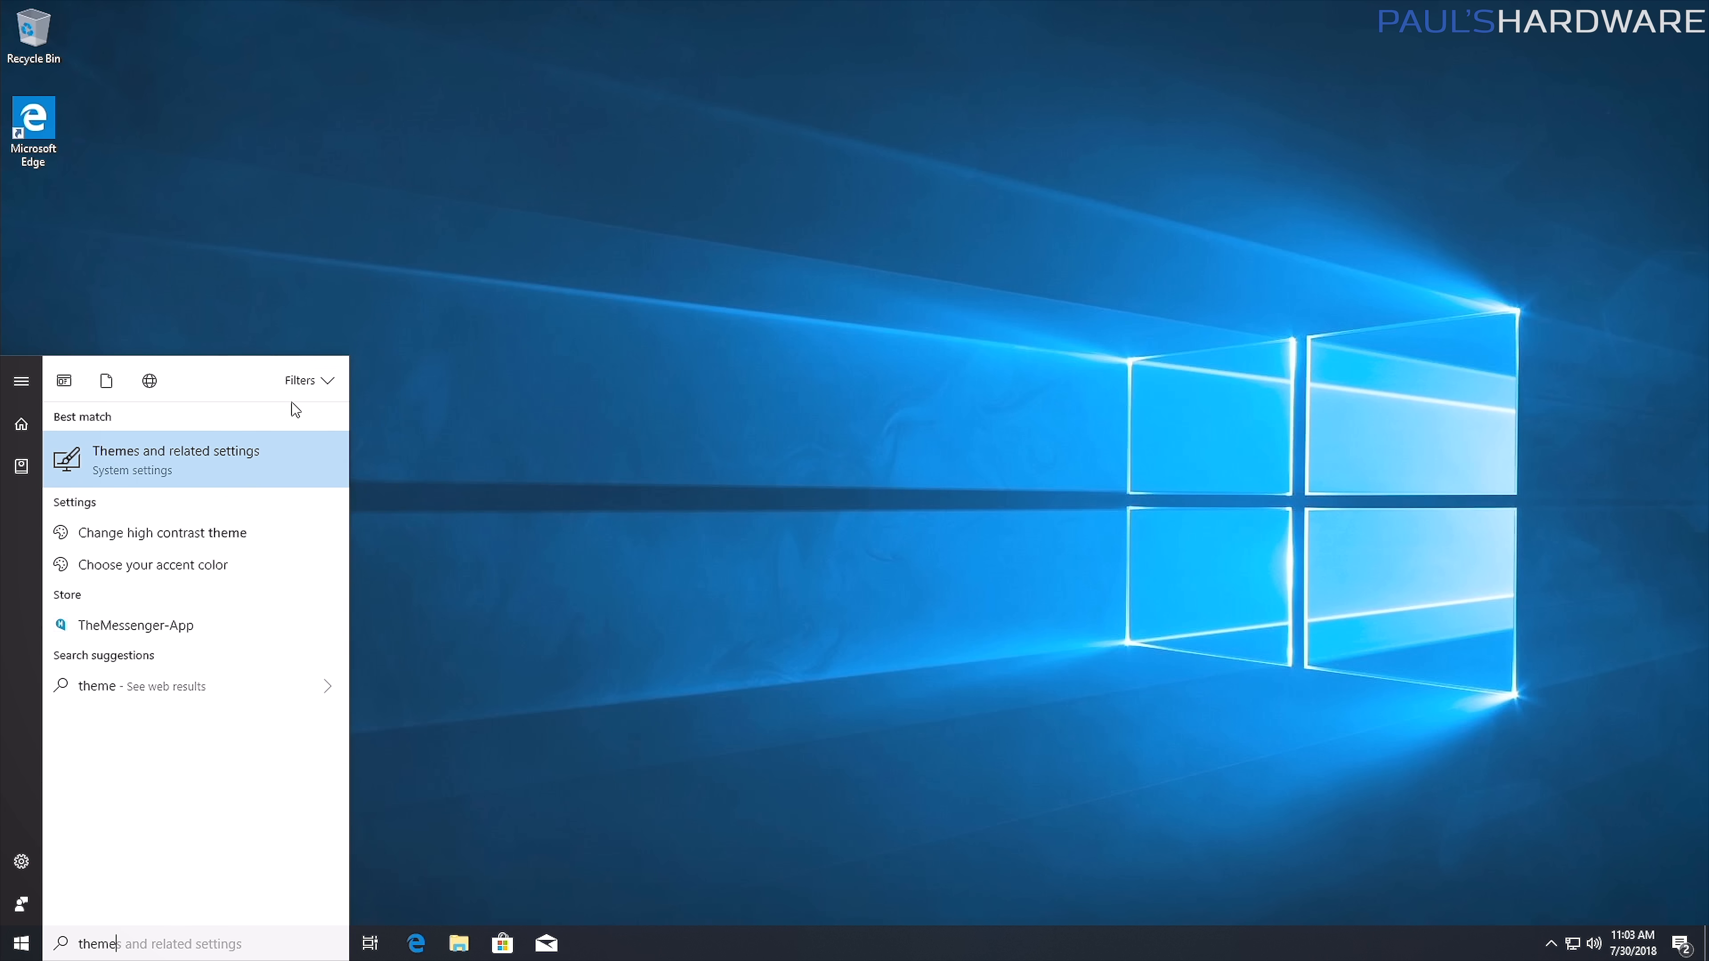
# Enable the Computer desktop icon through Themes > Desktop icon settings so This PC appears.
pyautogui.click(174, 458)
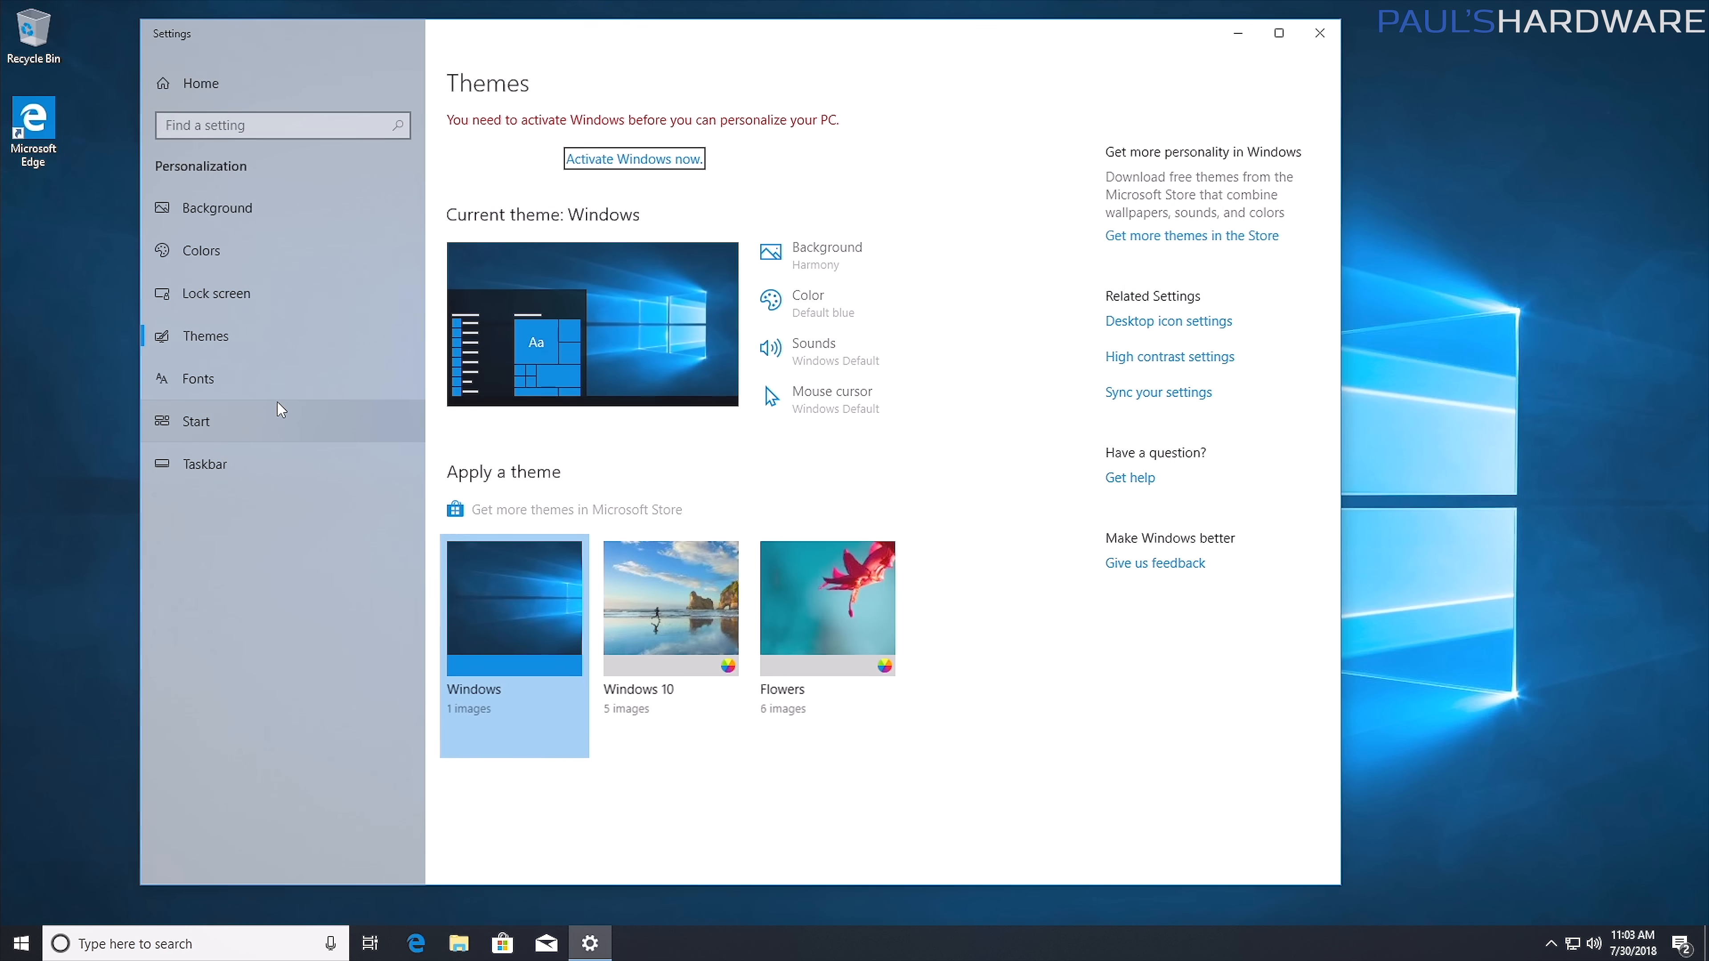
pyautogui.click(1167, 320)
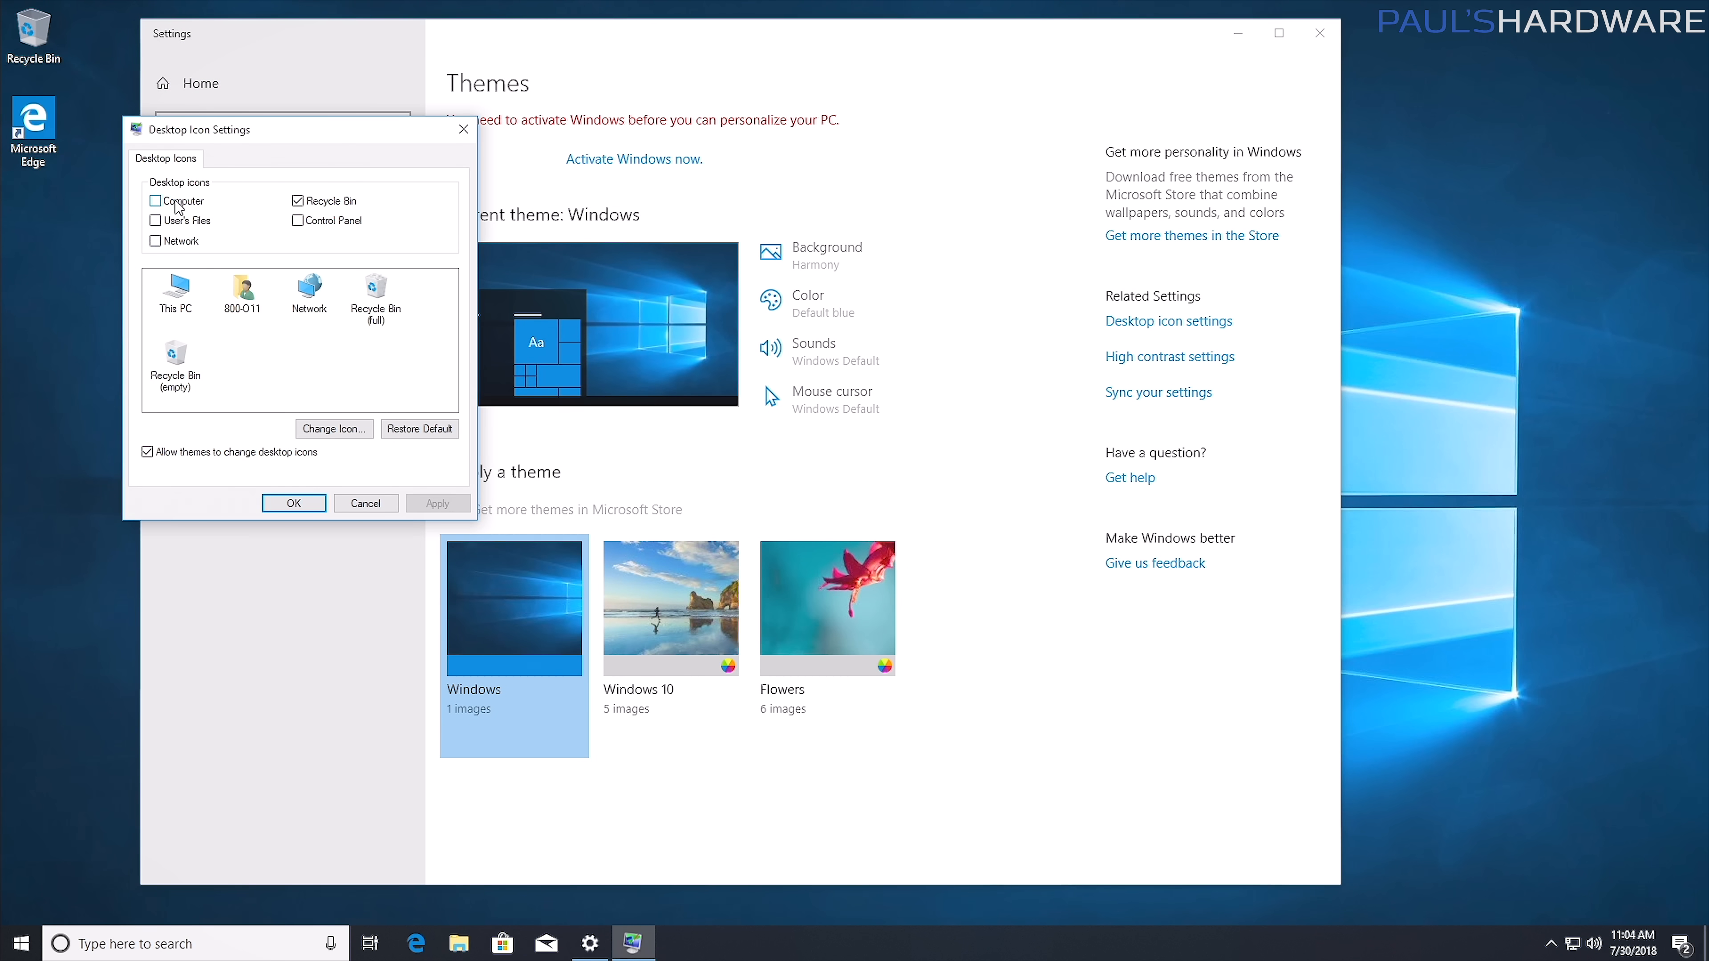
pyautogui.click(293, 502)
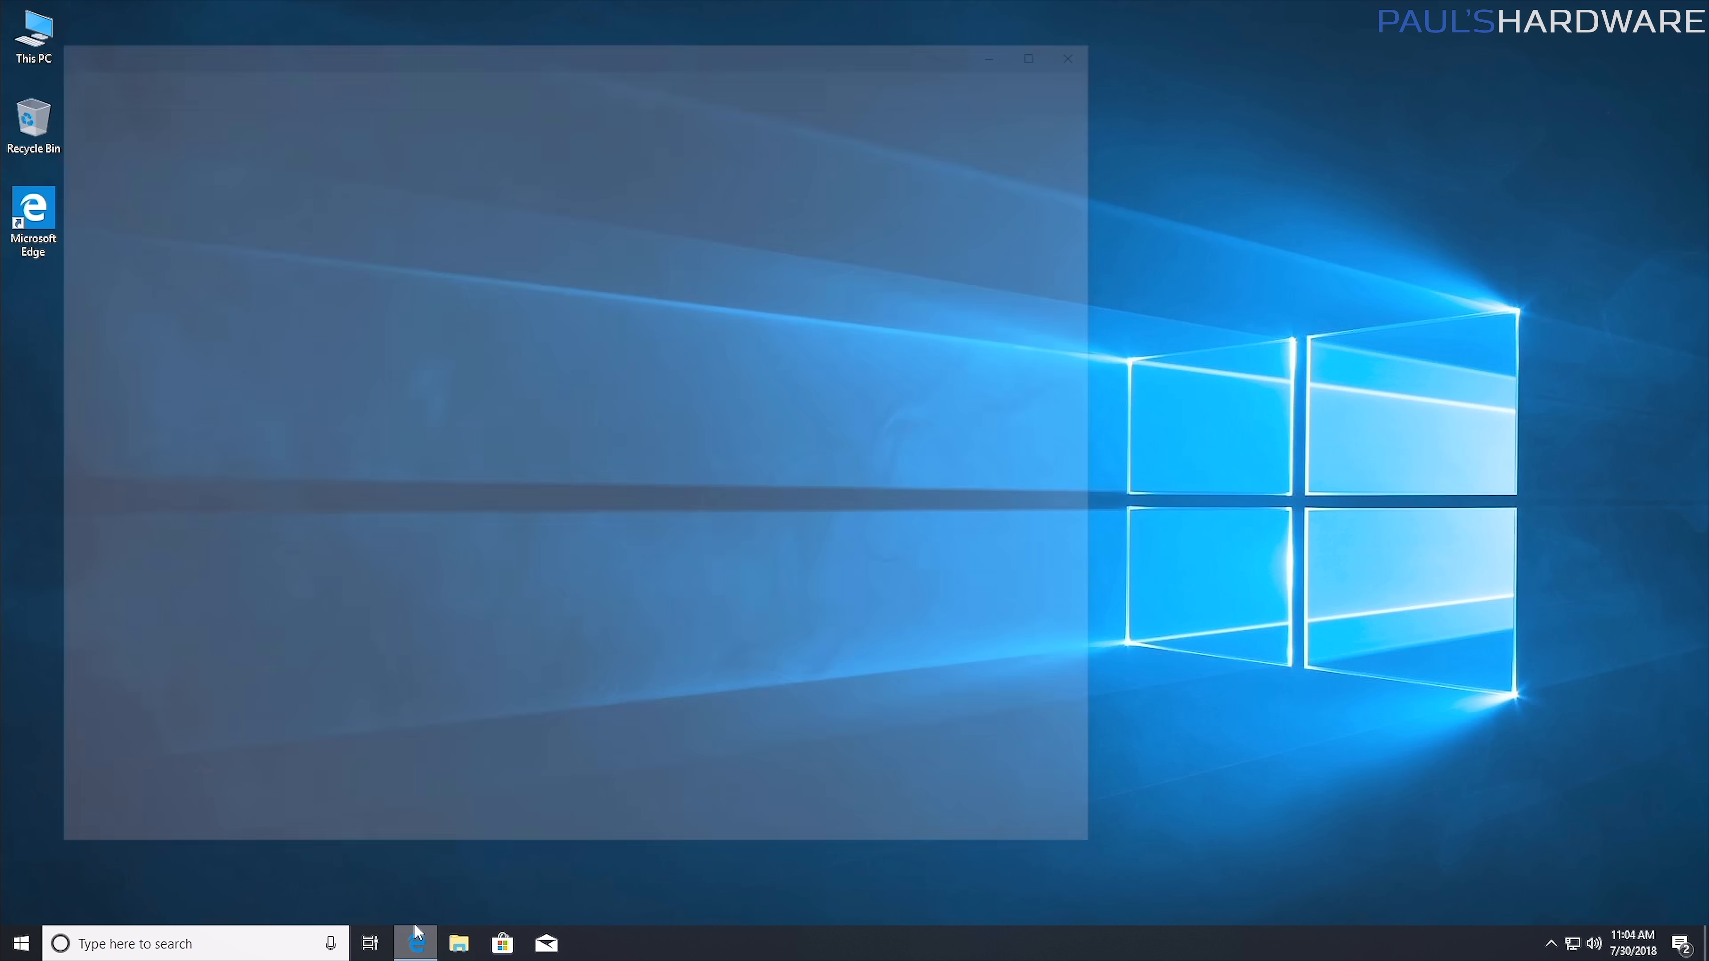
# Search 'google' in Edge, accept the Switch to Chrome offer, install Chrome and make it default.
pyautogui.click(414, 943)
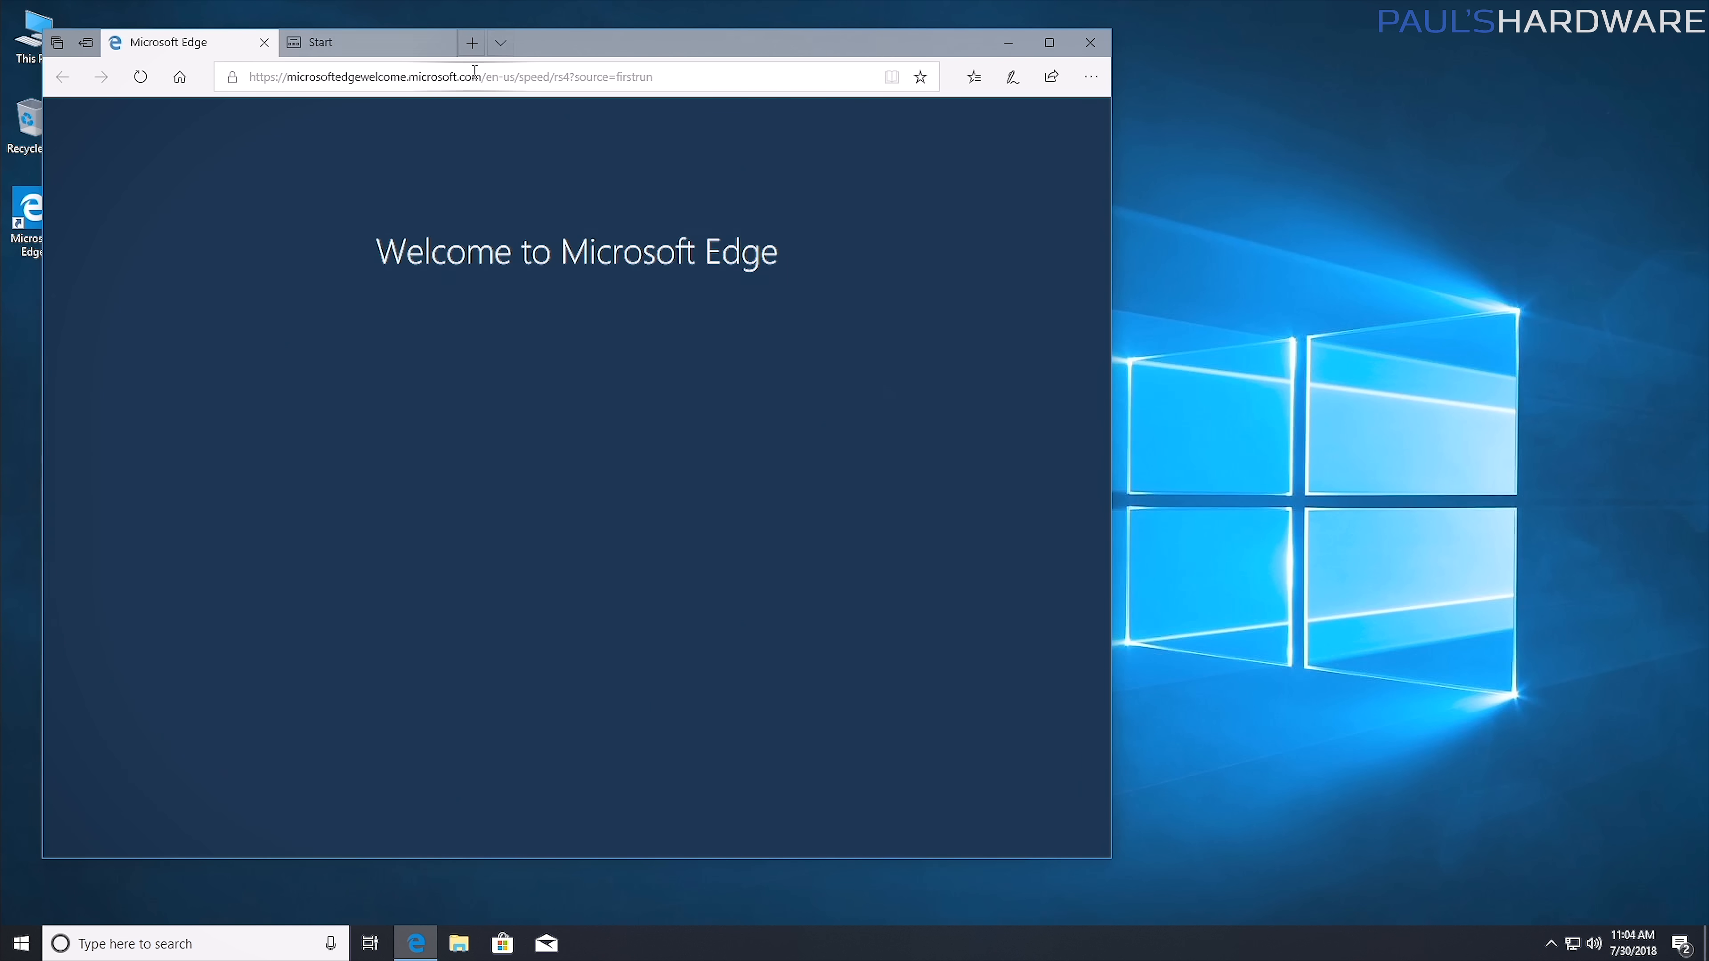
pyautogui.write('google')
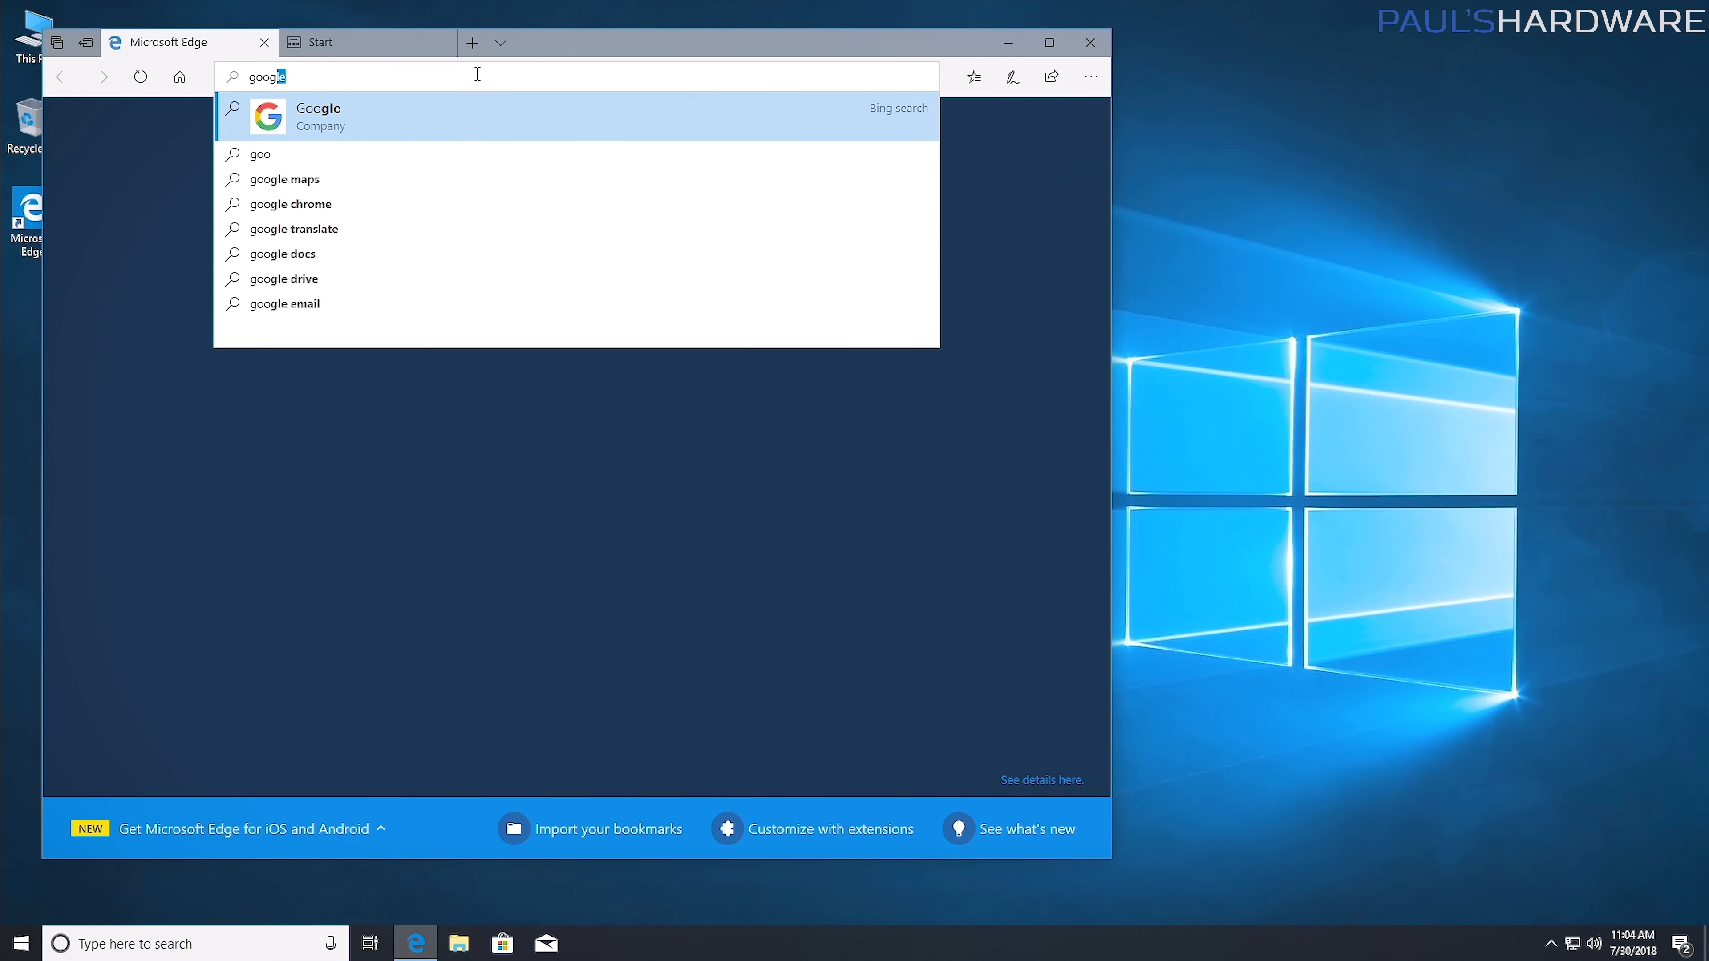
pyautogui.click(317, 108)
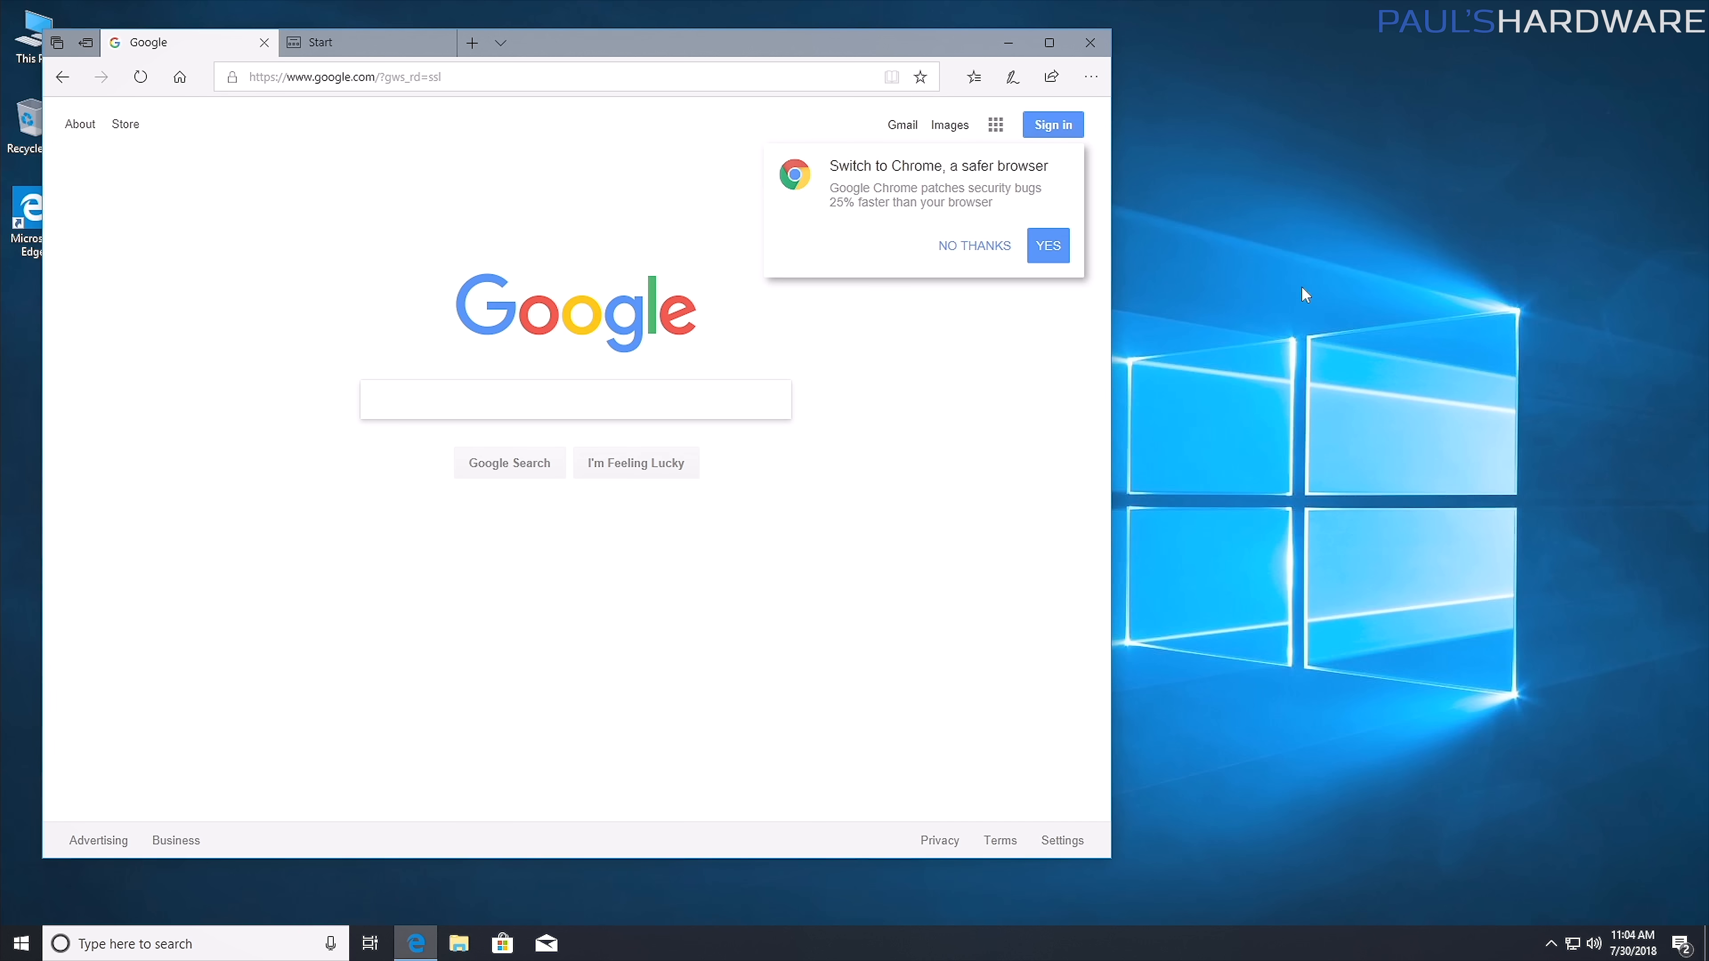
pyautogui.click(1048, 246)
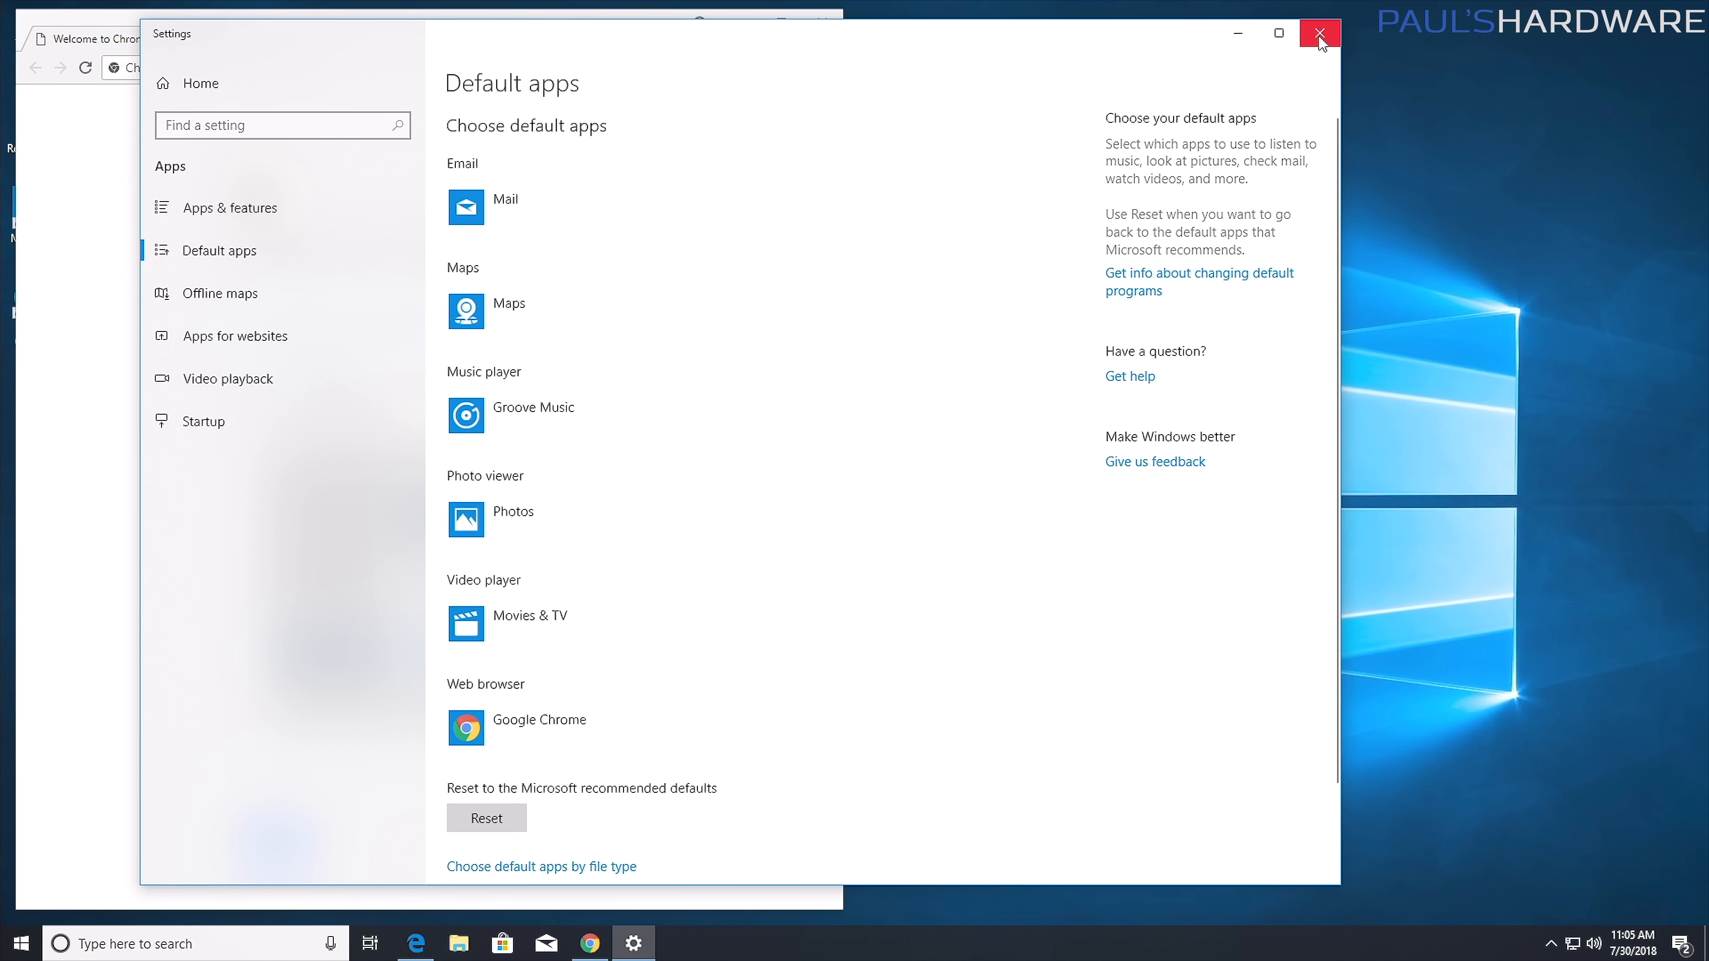
pyautogui.click(1317, 33)
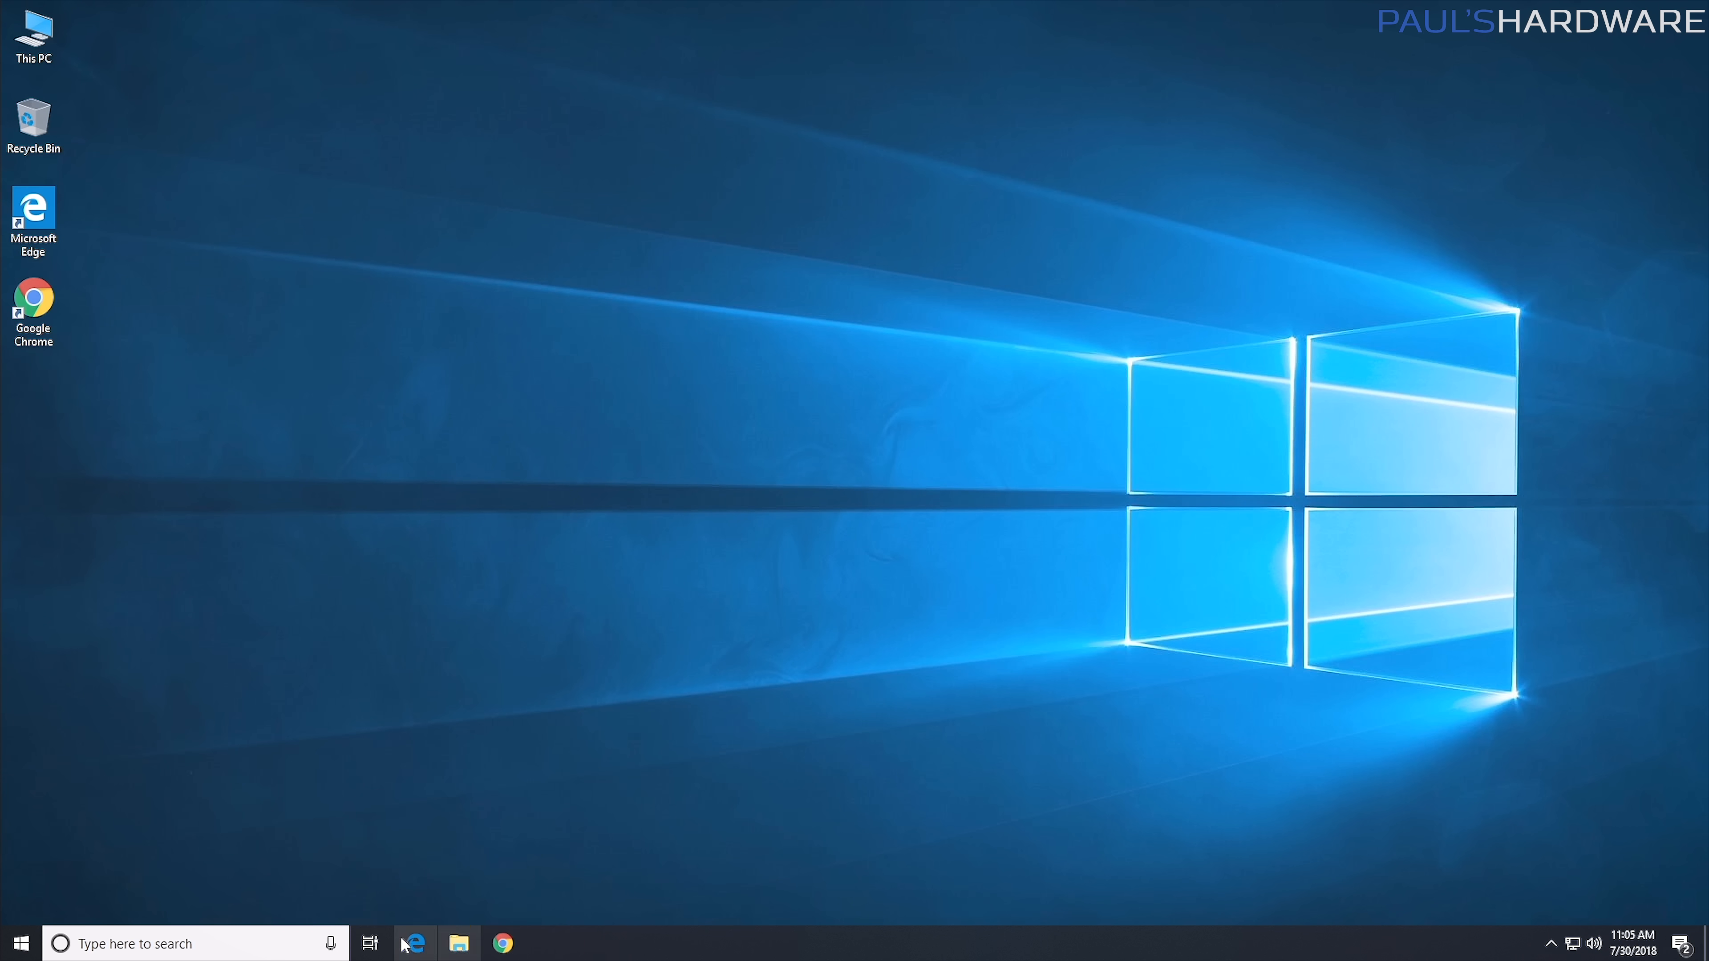
# Unpin Edge from the taskbar and clear the Edge and Chrome desktop shortcuts.
pyautogui.click(33, 223)
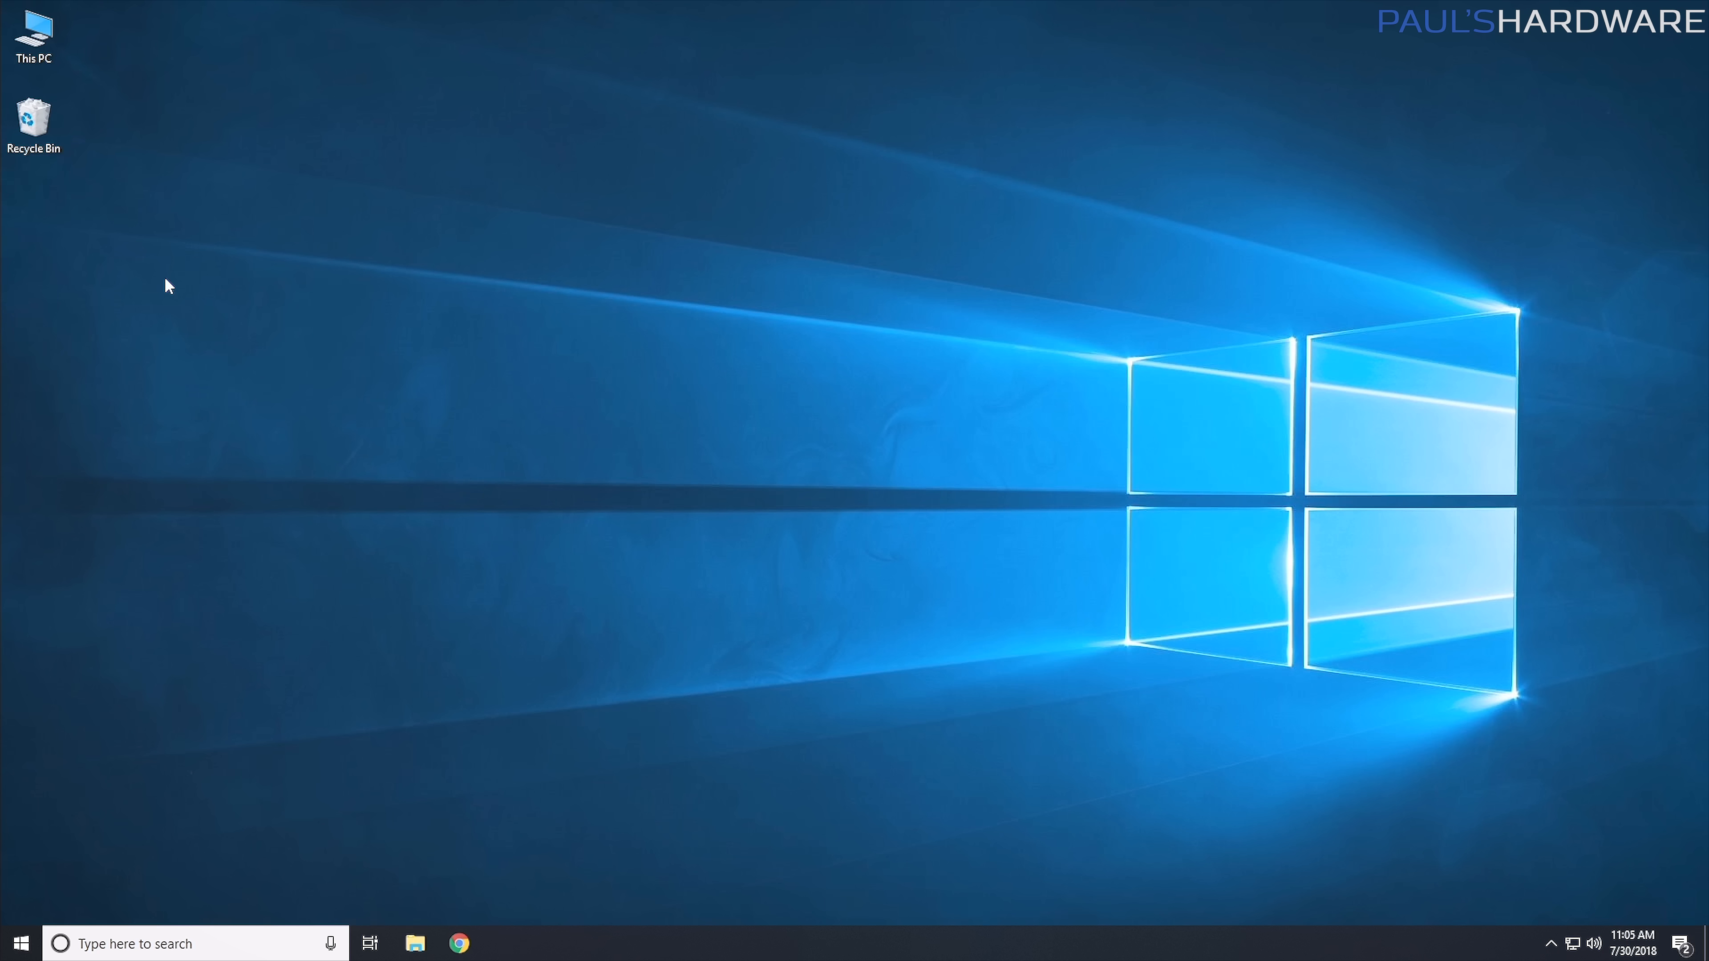
pyautogui.moveTo(457, 943)
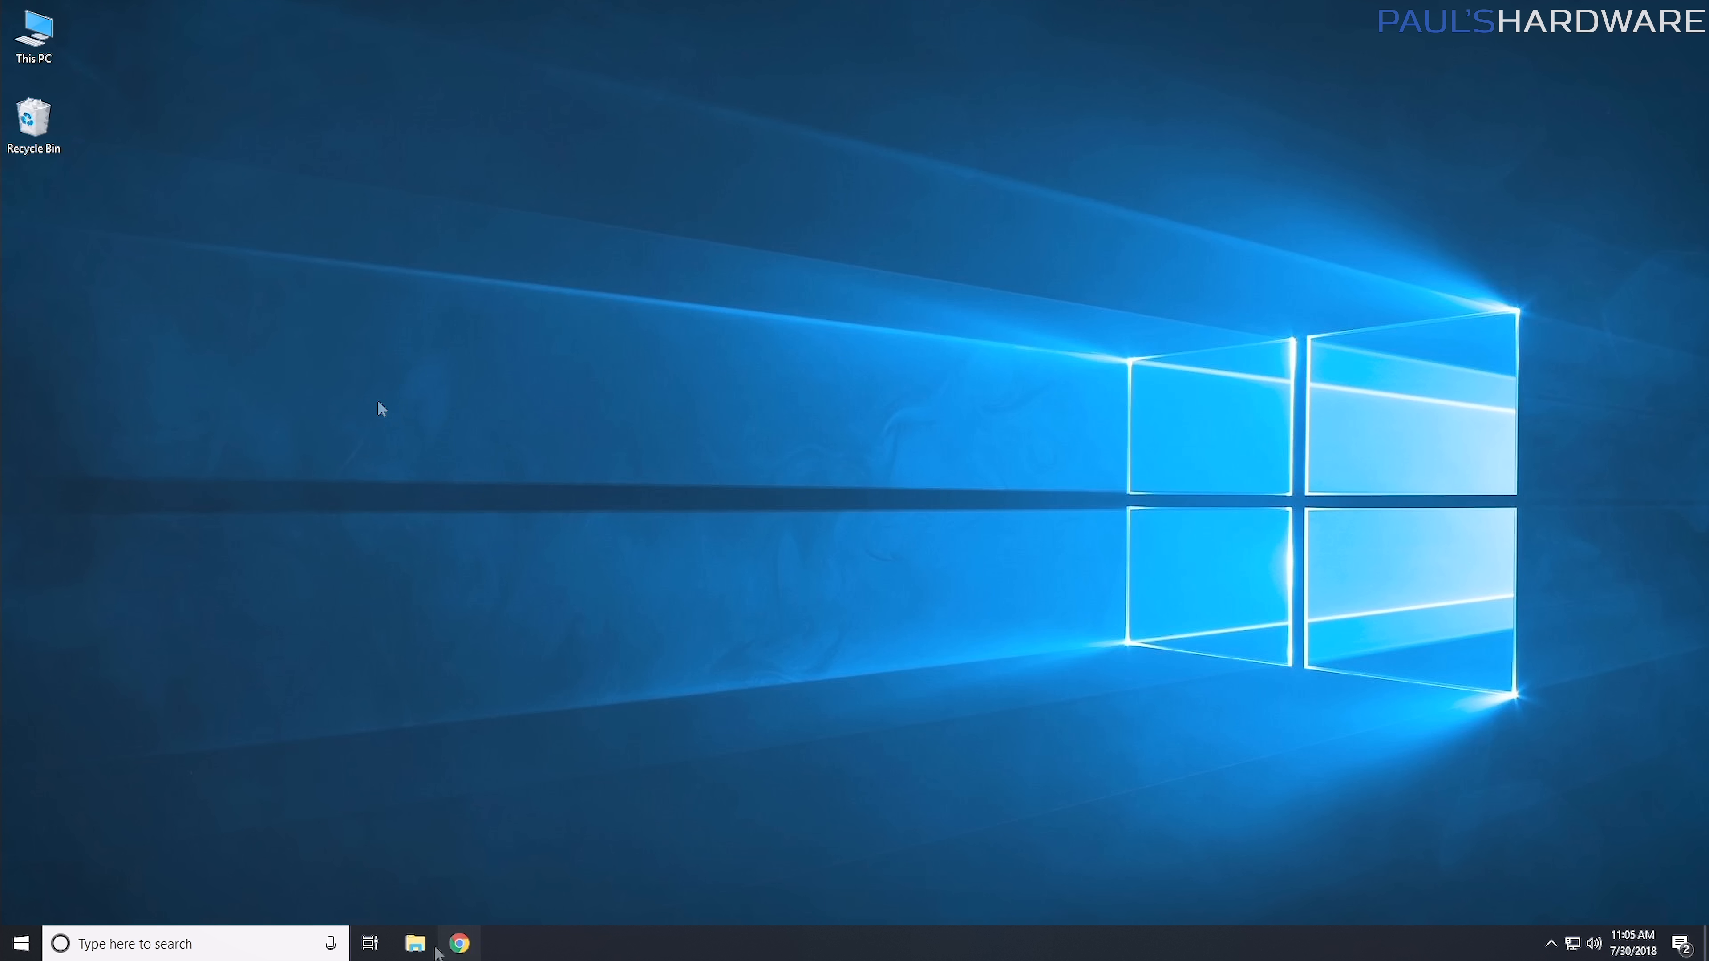
# In Folder Options, make File Explorer open to This PC.
pyautogui.click(413, 943)
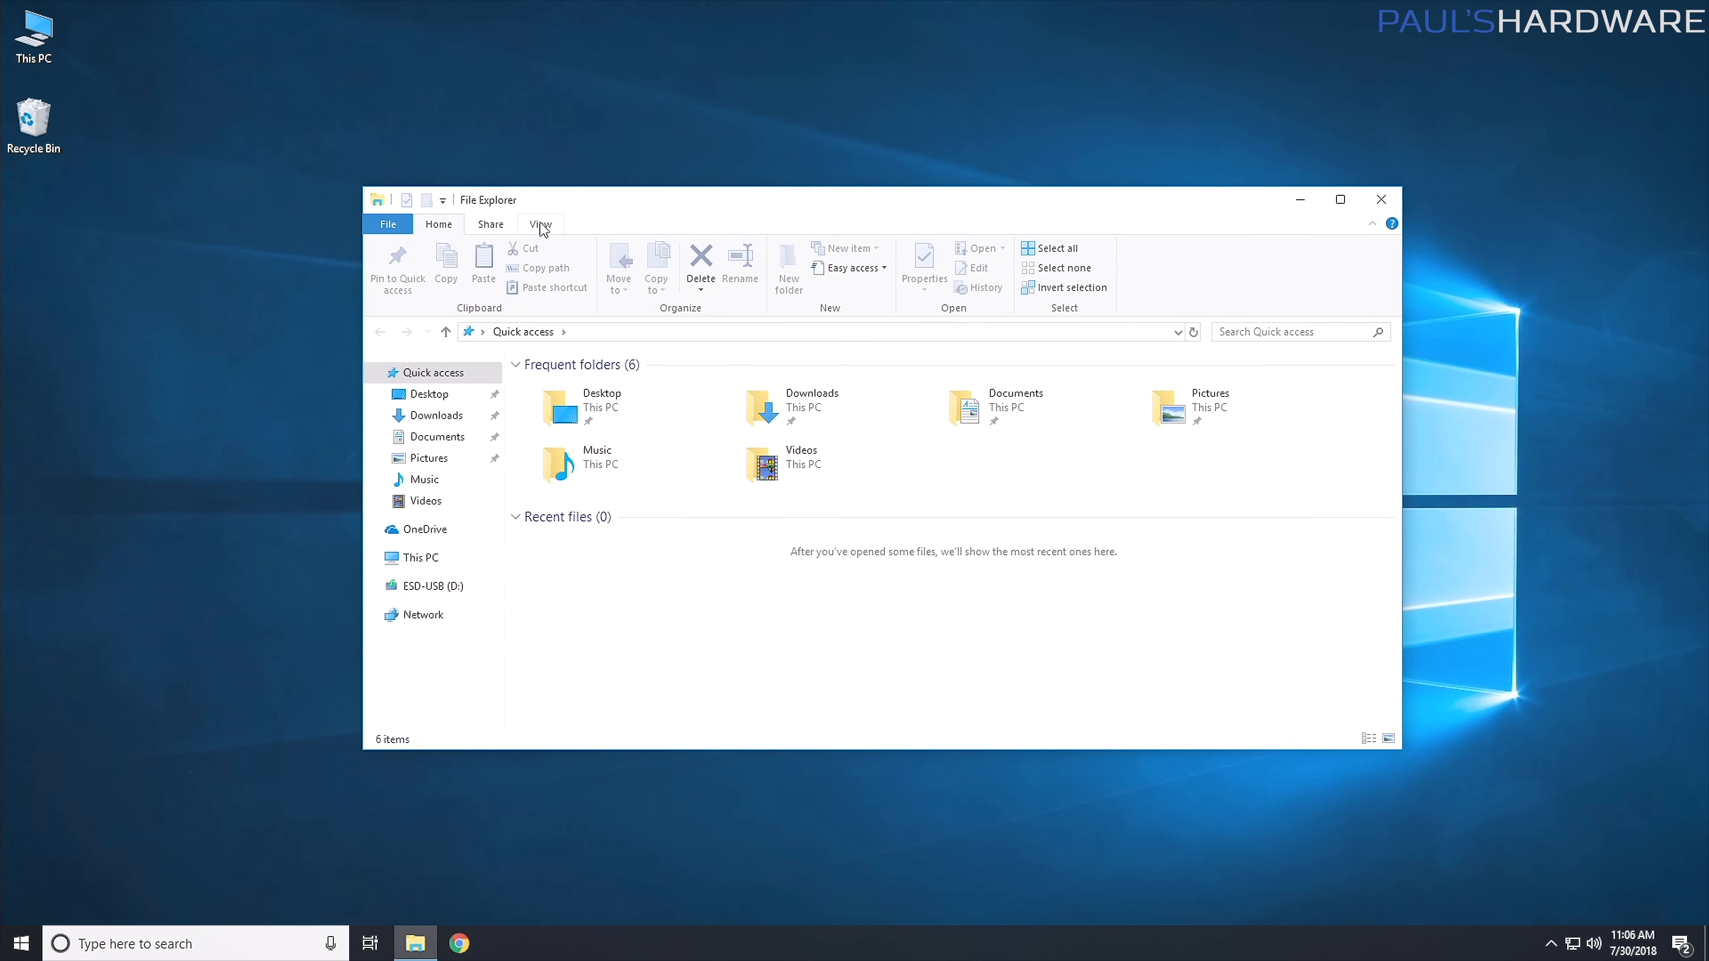
pyautogui.click(539, 224)
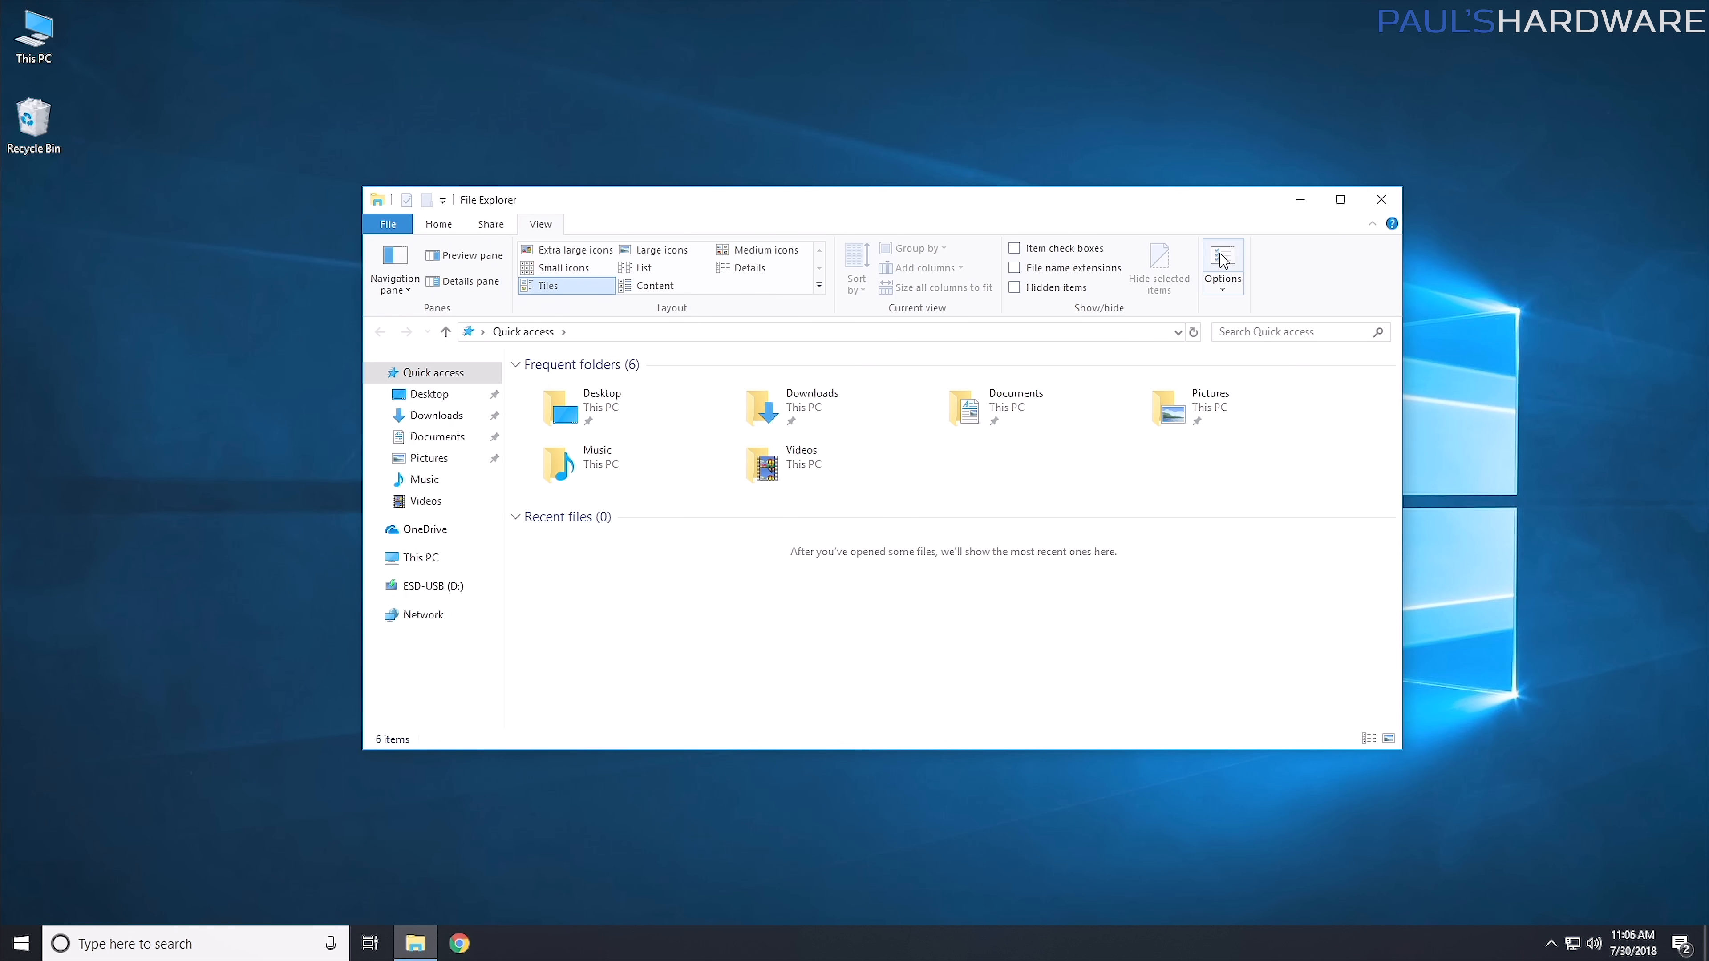
pyautogui.click(1222, 263)
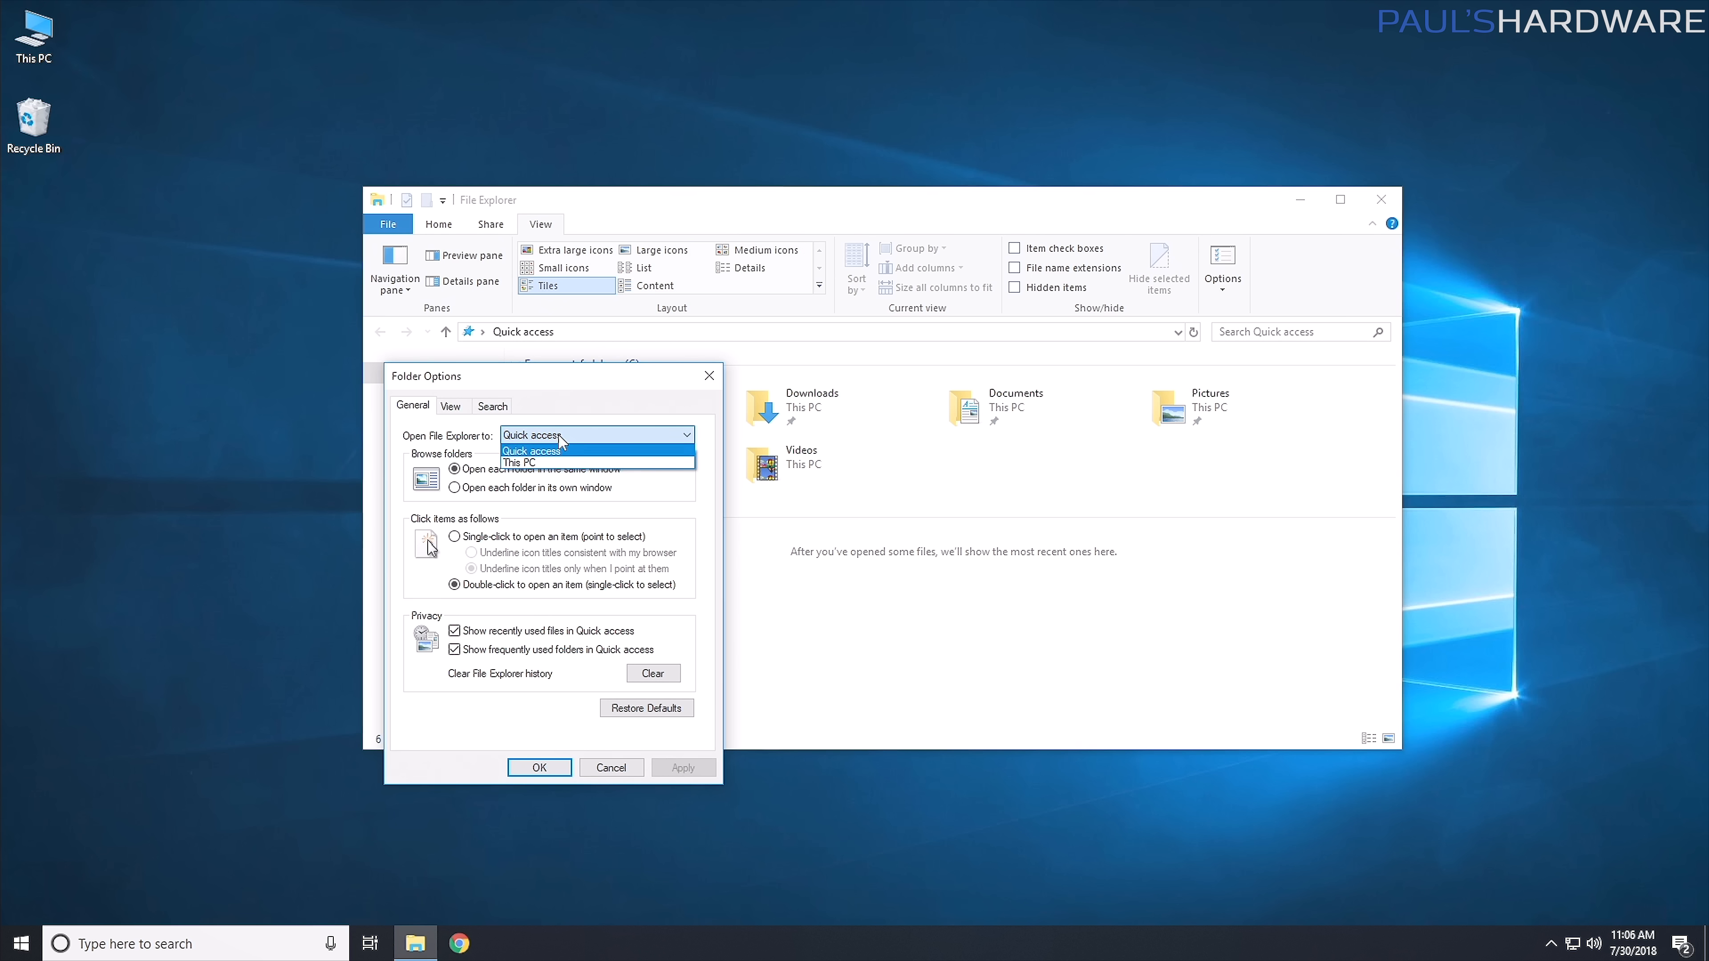
pyautogui.click(529, 461)
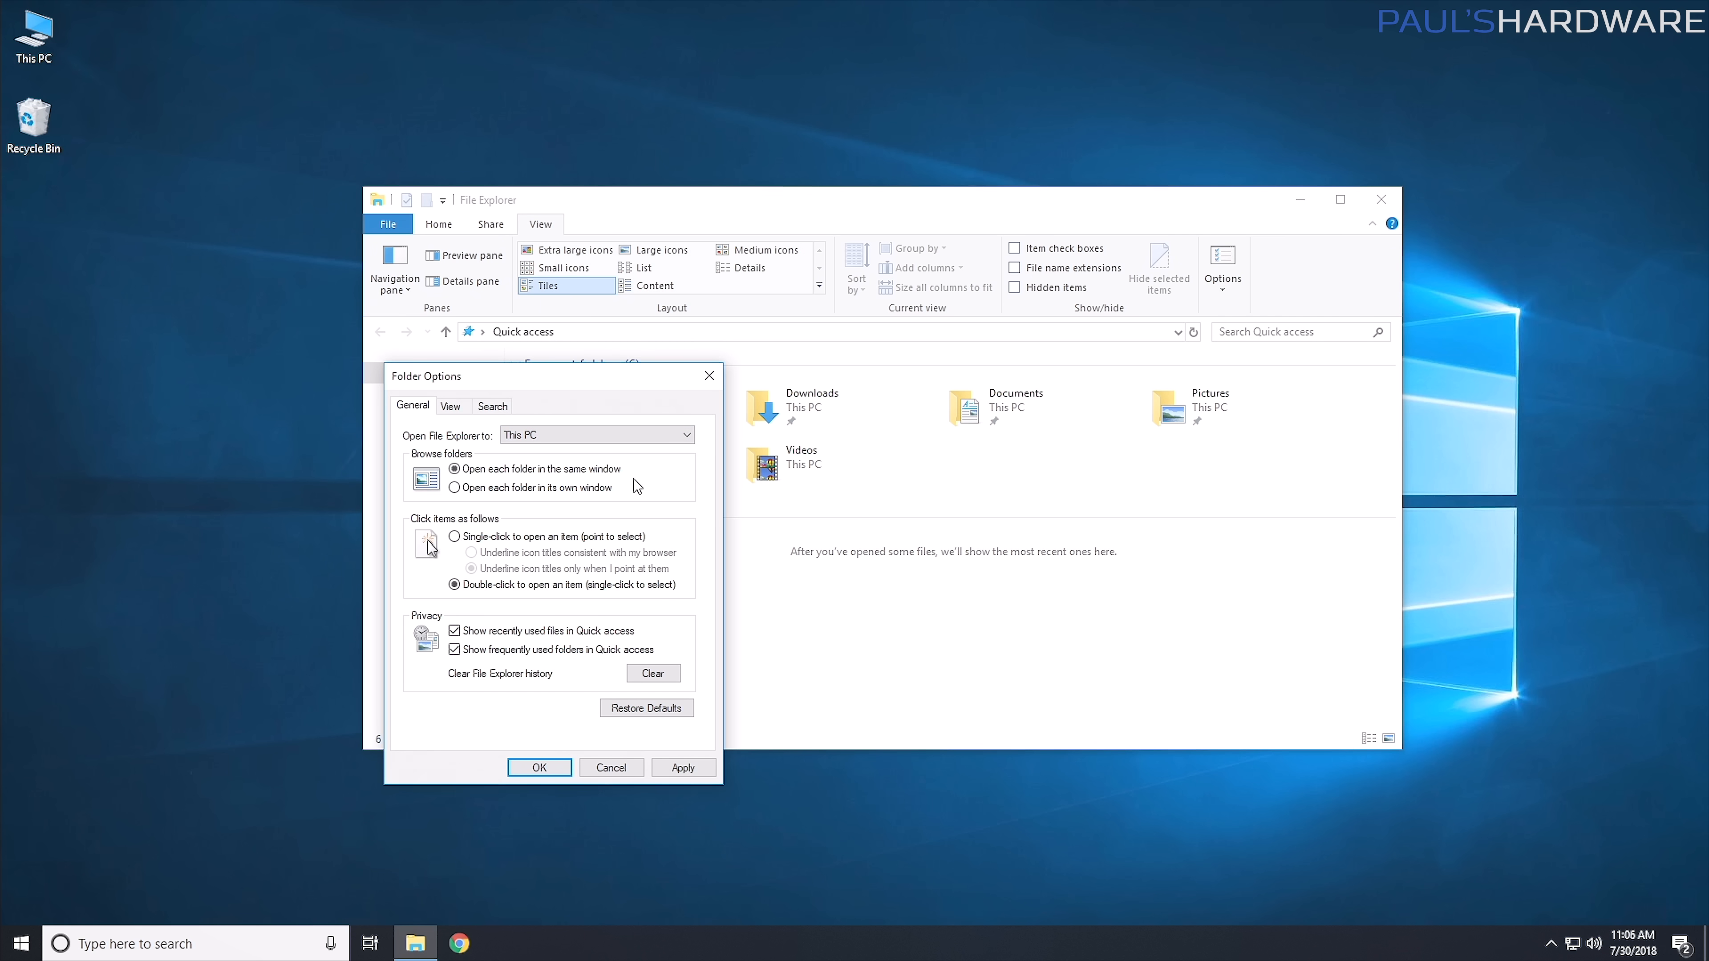
# Show hidden files, empty drives and known file extensions, and apply the folder options.
pyautogui.click(451, 406)
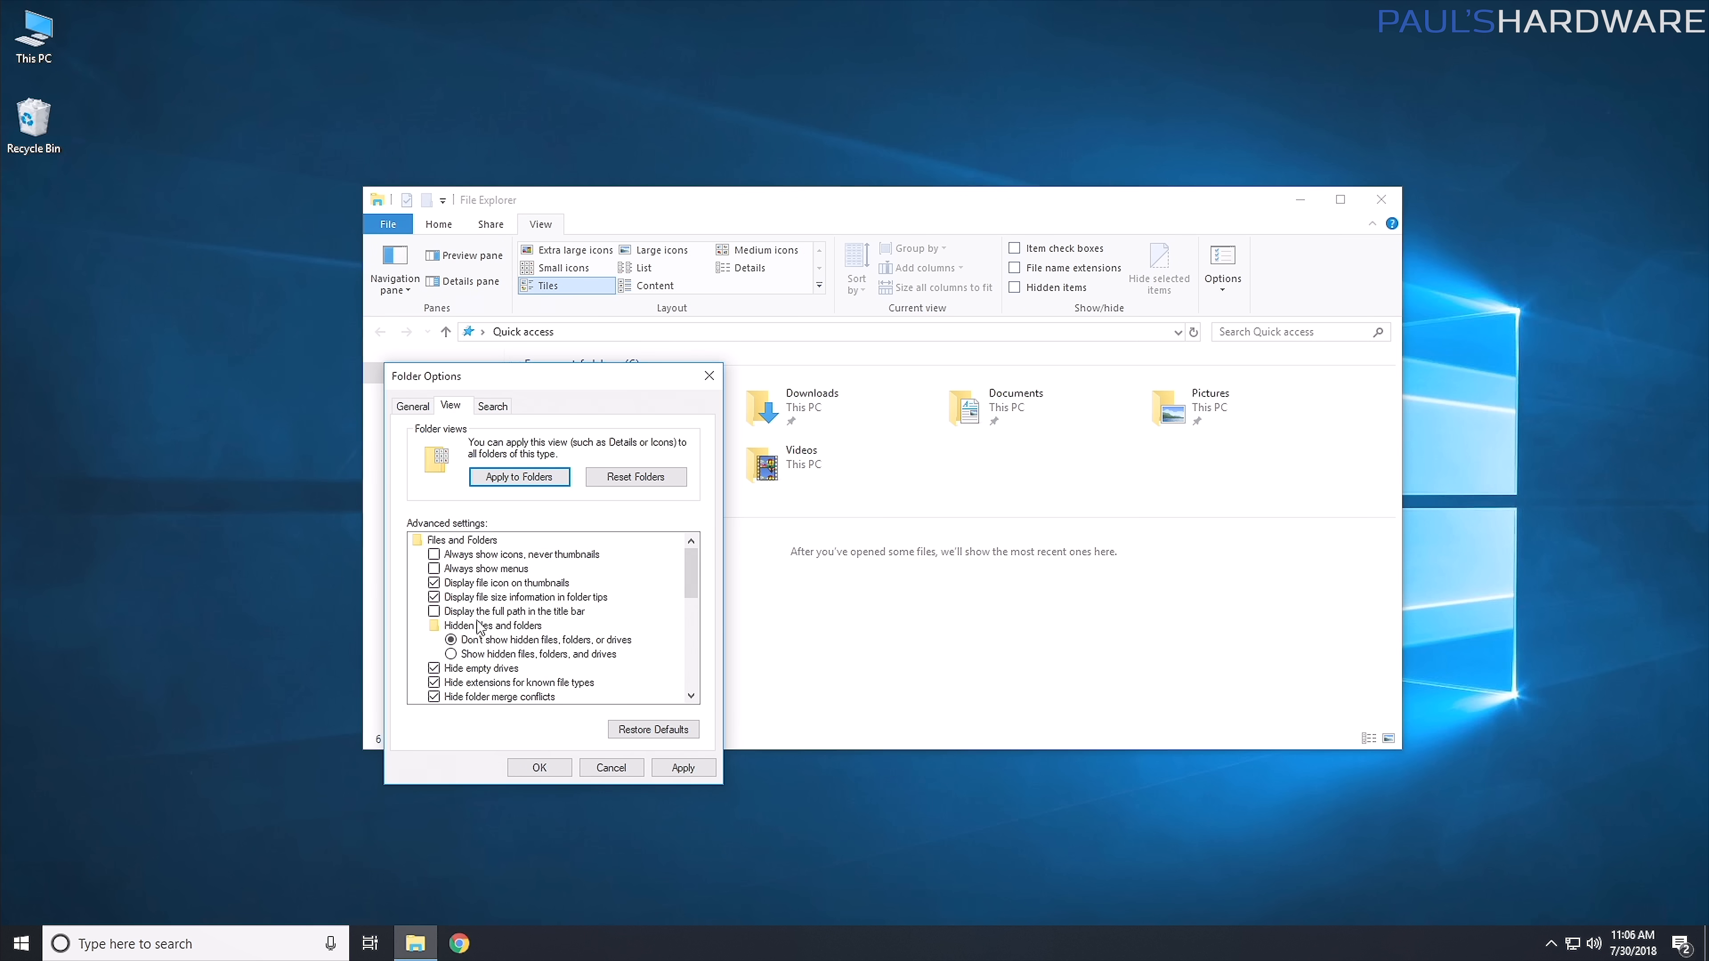
pyautogui.click(451, 655)
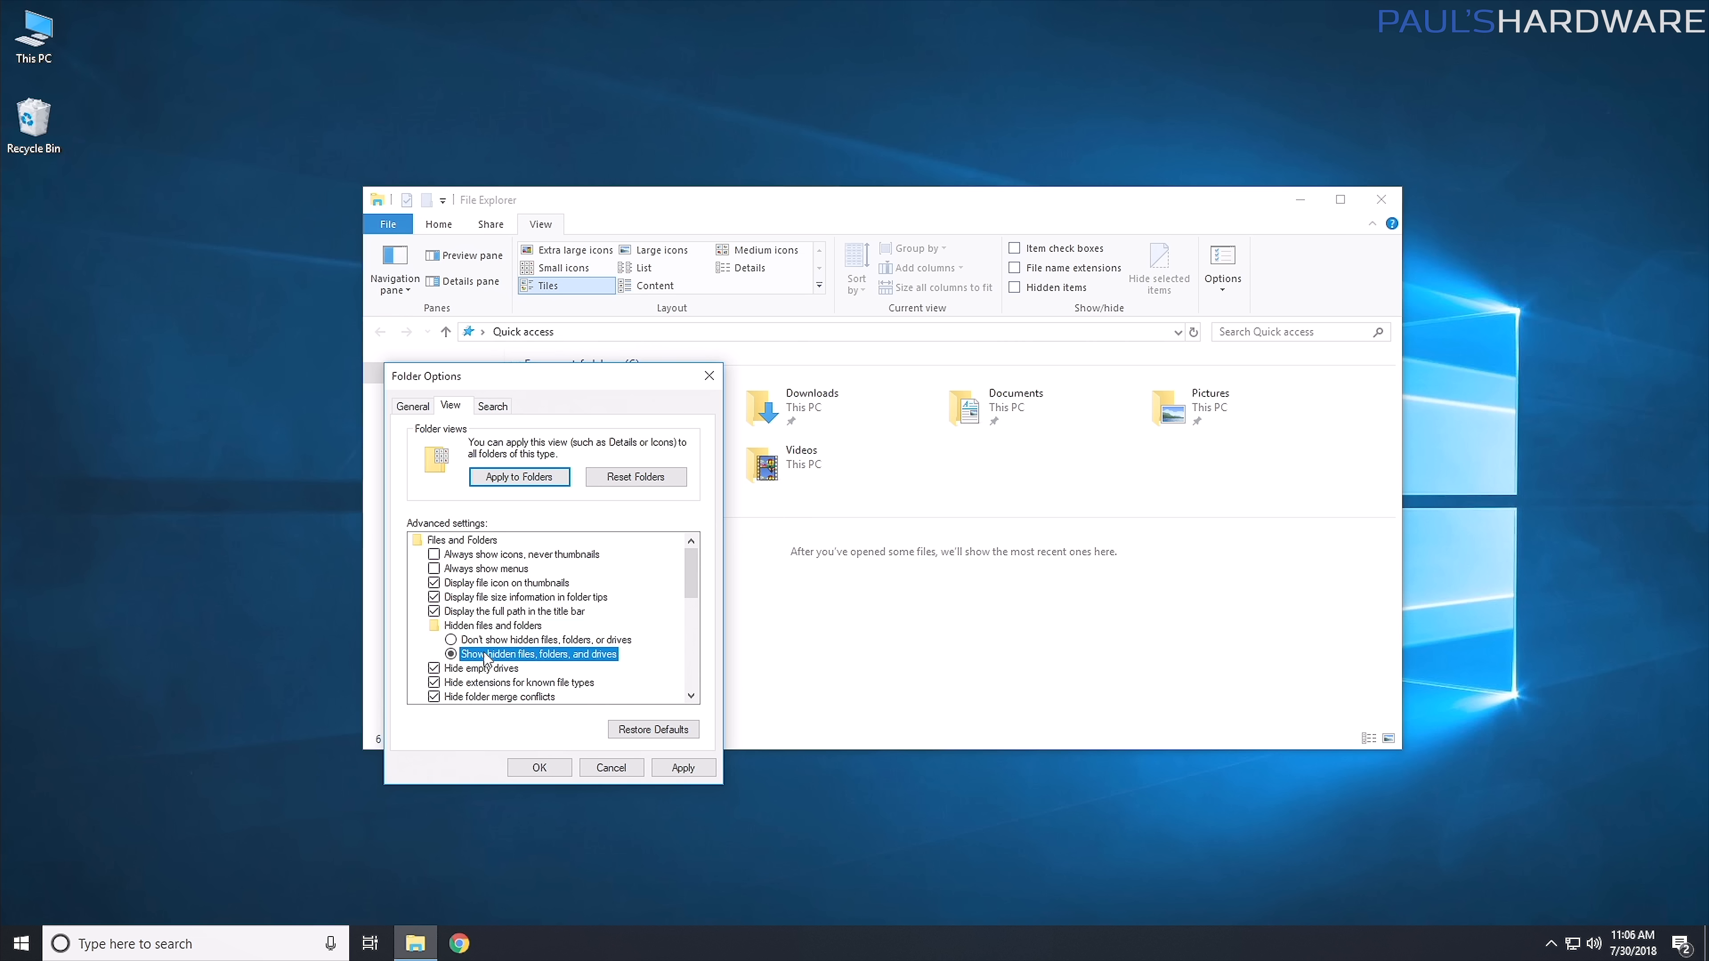
pyautogui.click(479, 669)
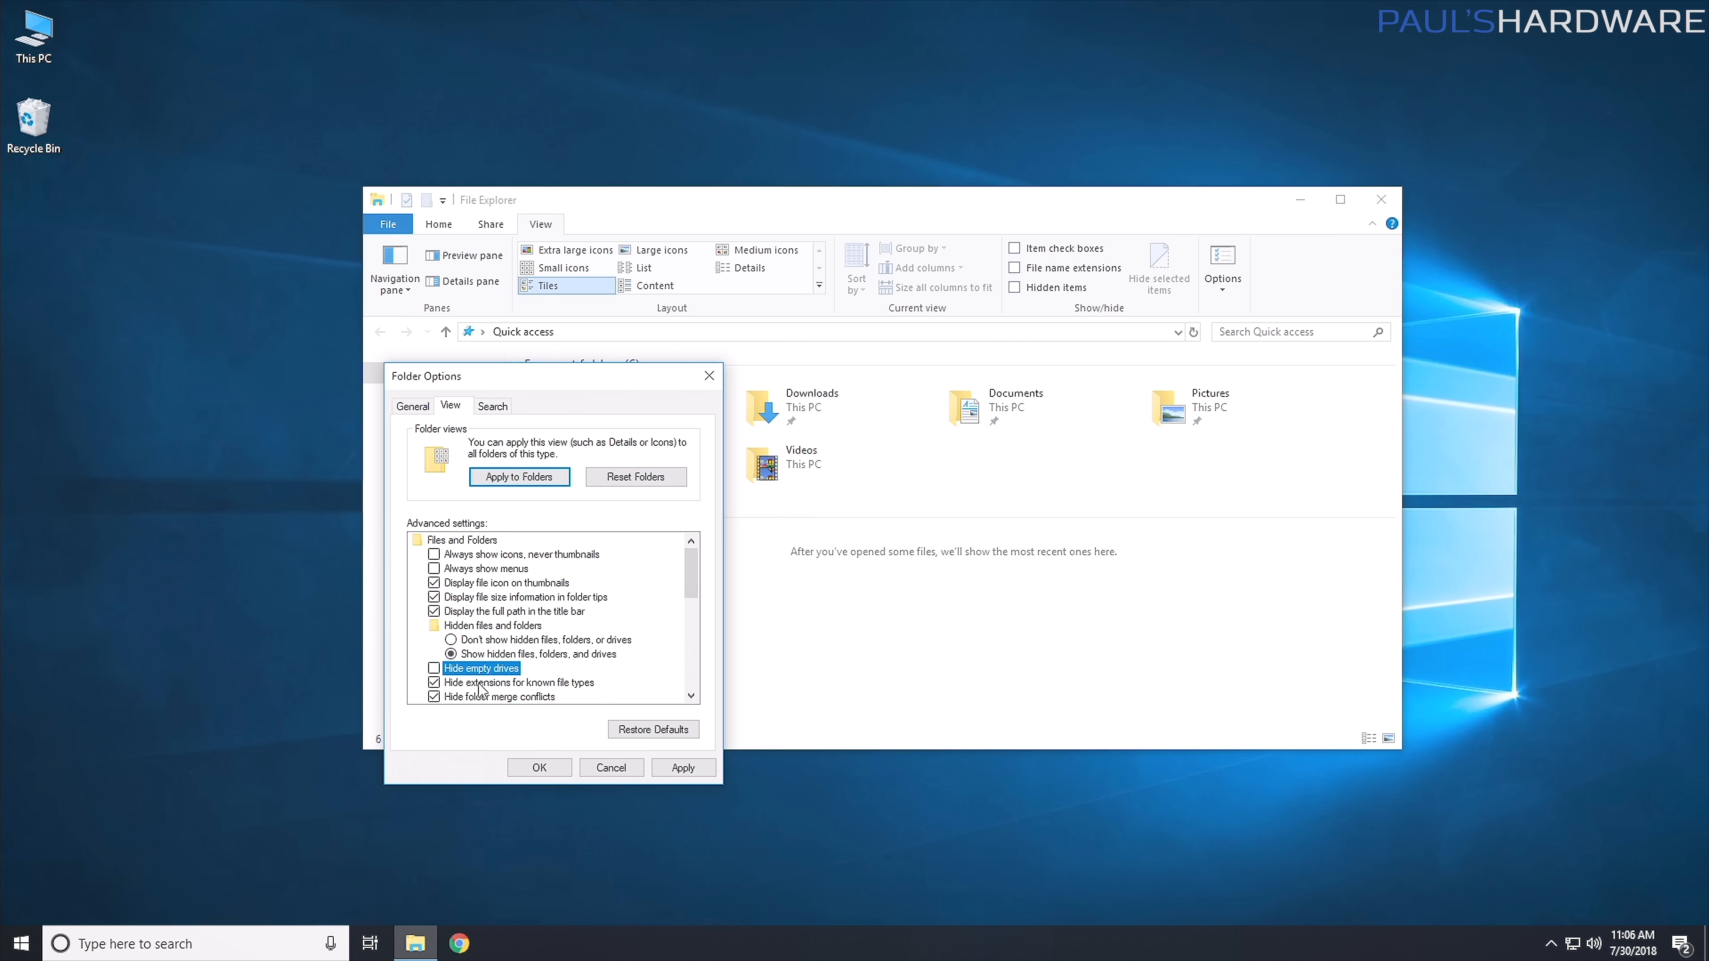
pyautogui.click(521, 683)
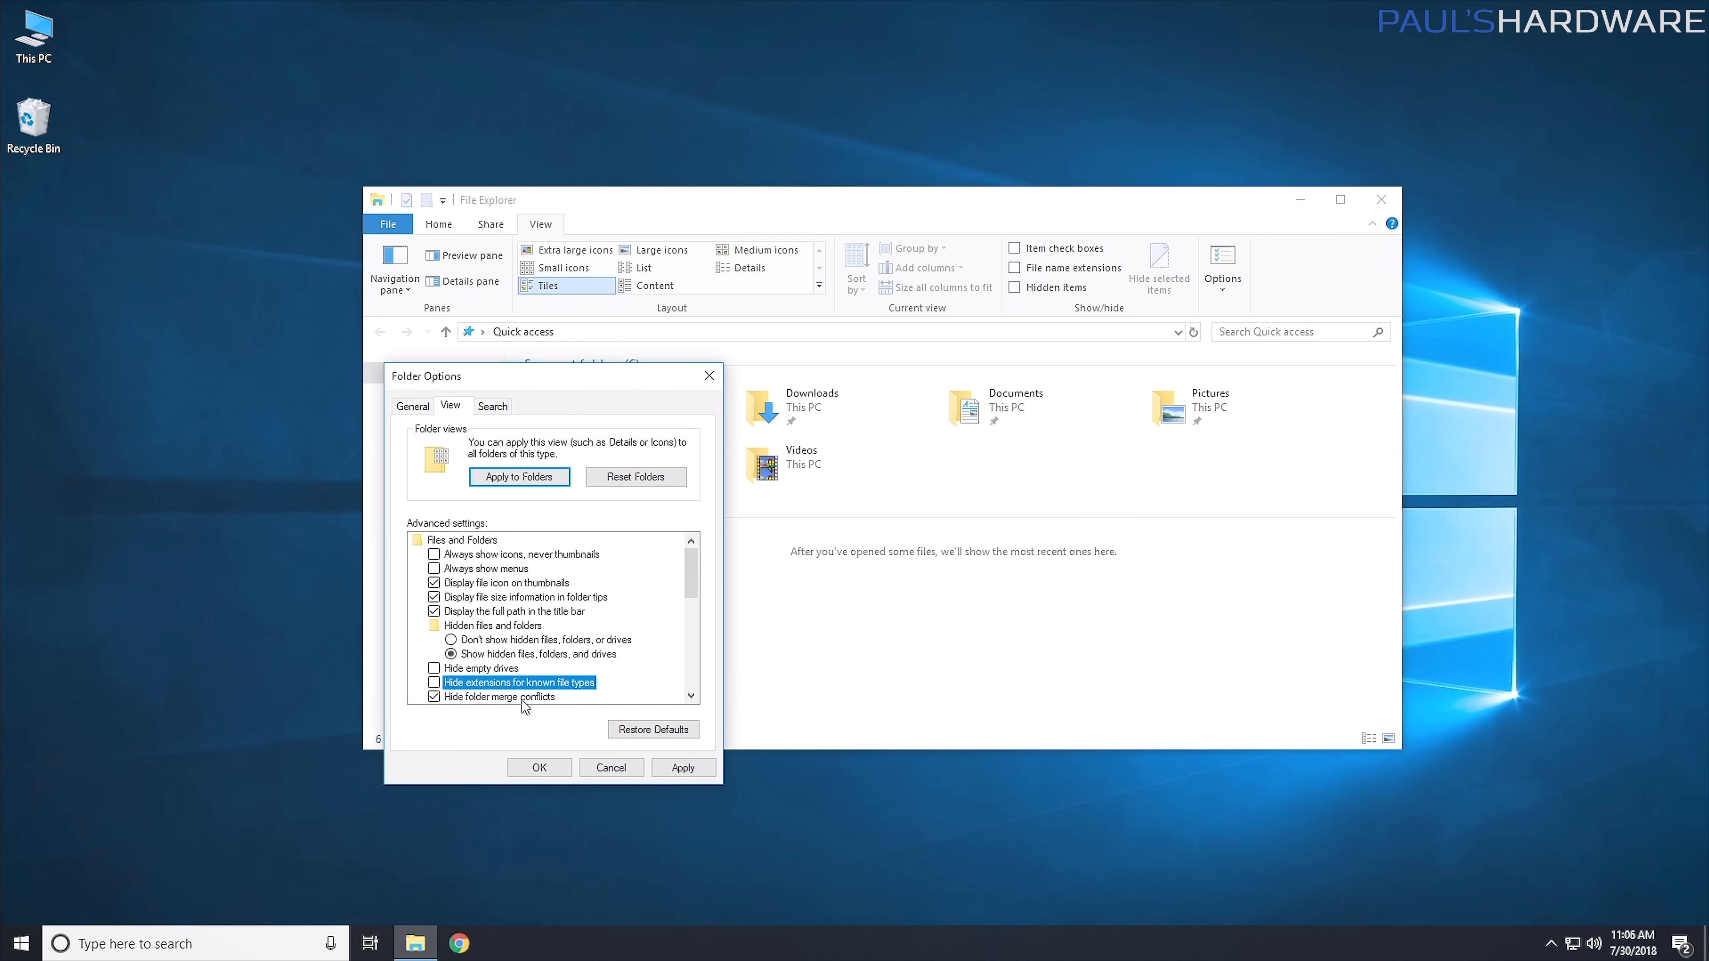
pyautogui.click(539, 767)
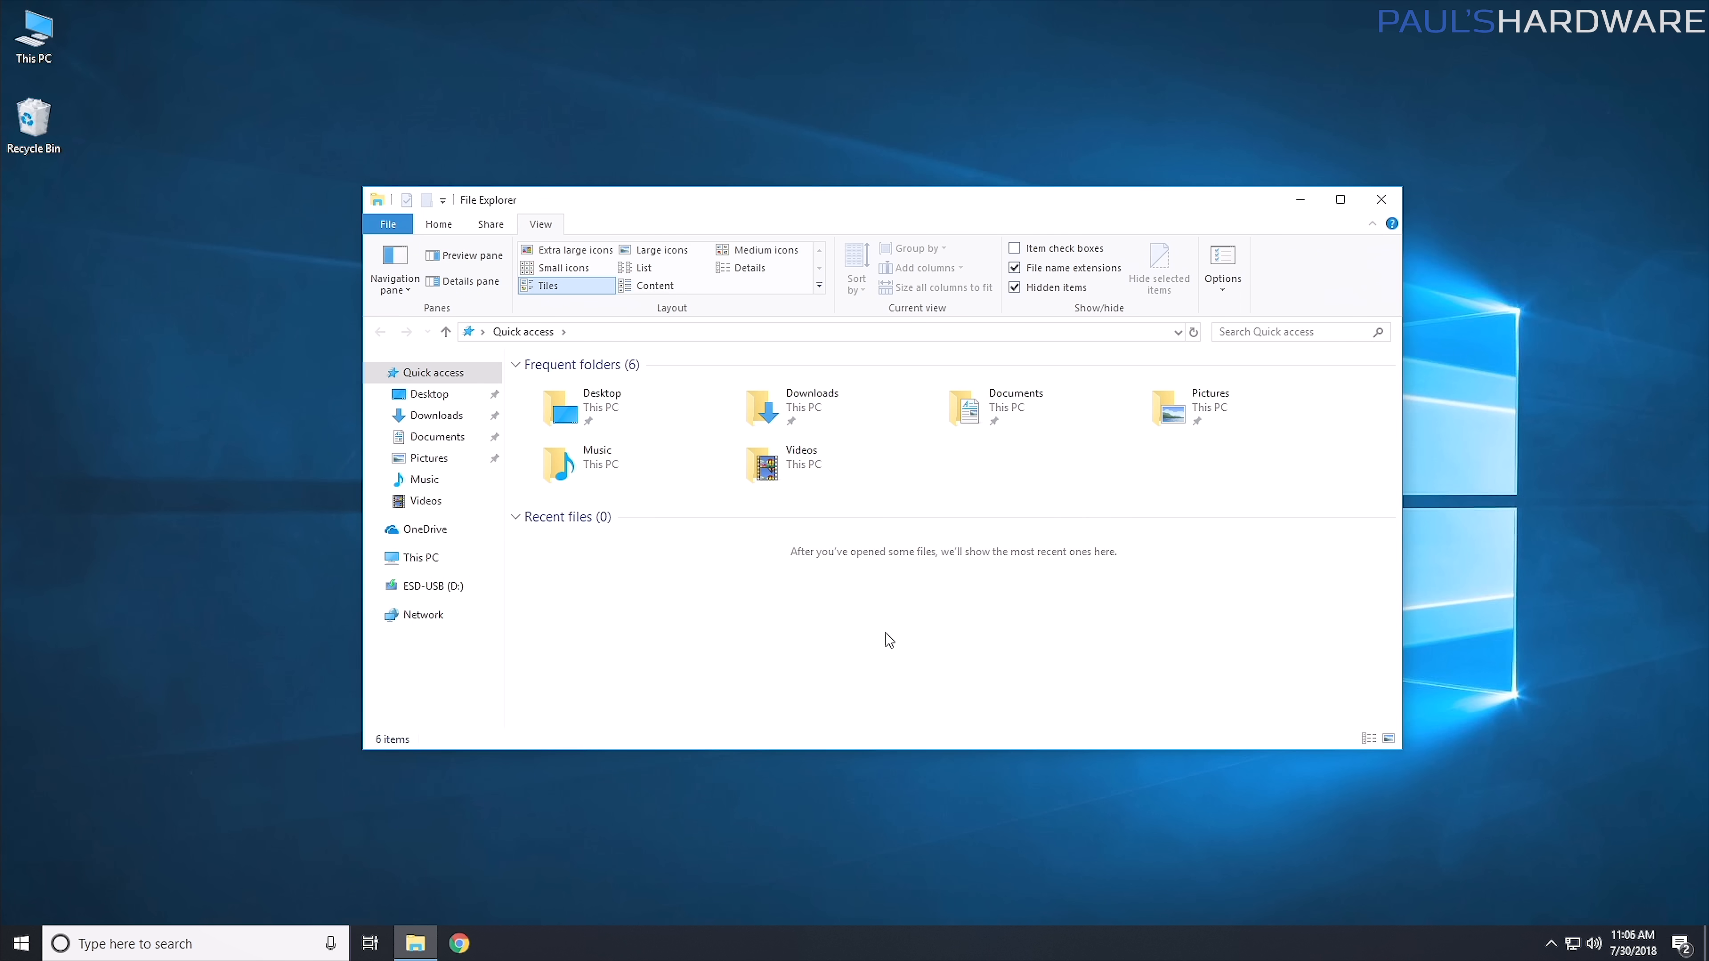